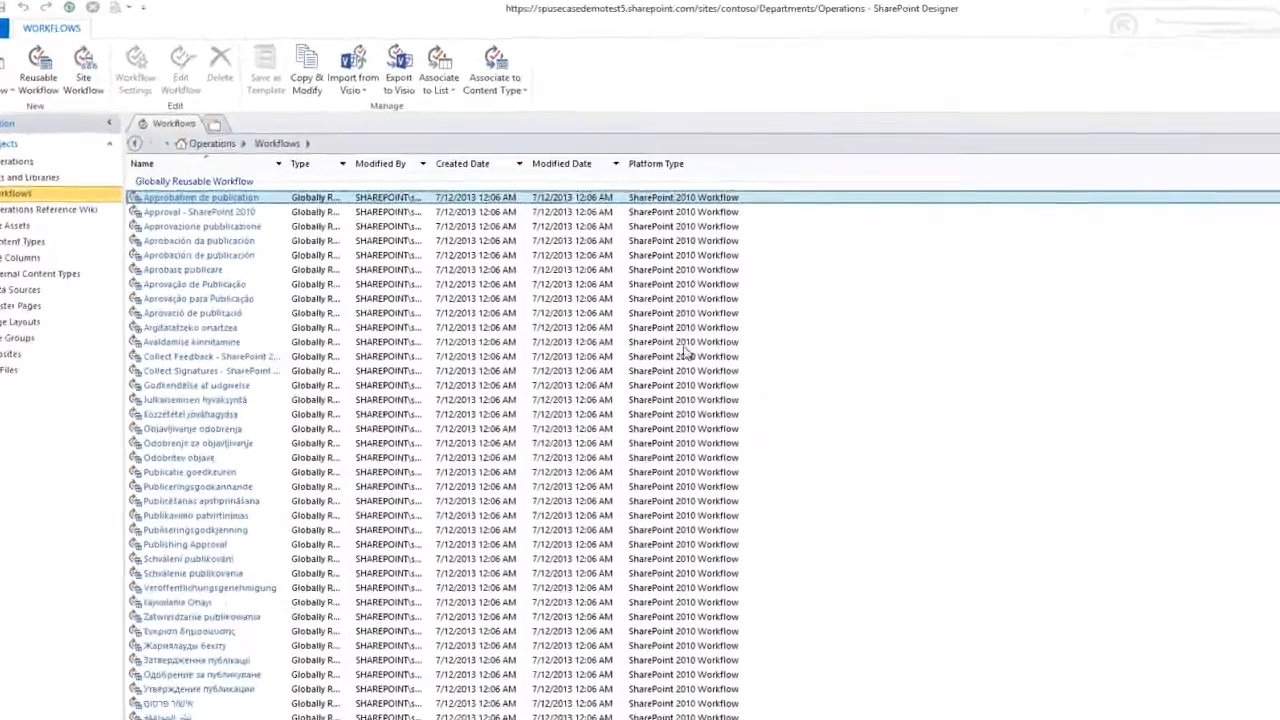
Step: Start a Visio diagram import and pick the Maintenance Request Workflow drawing on the Desktop
click(356, 64)
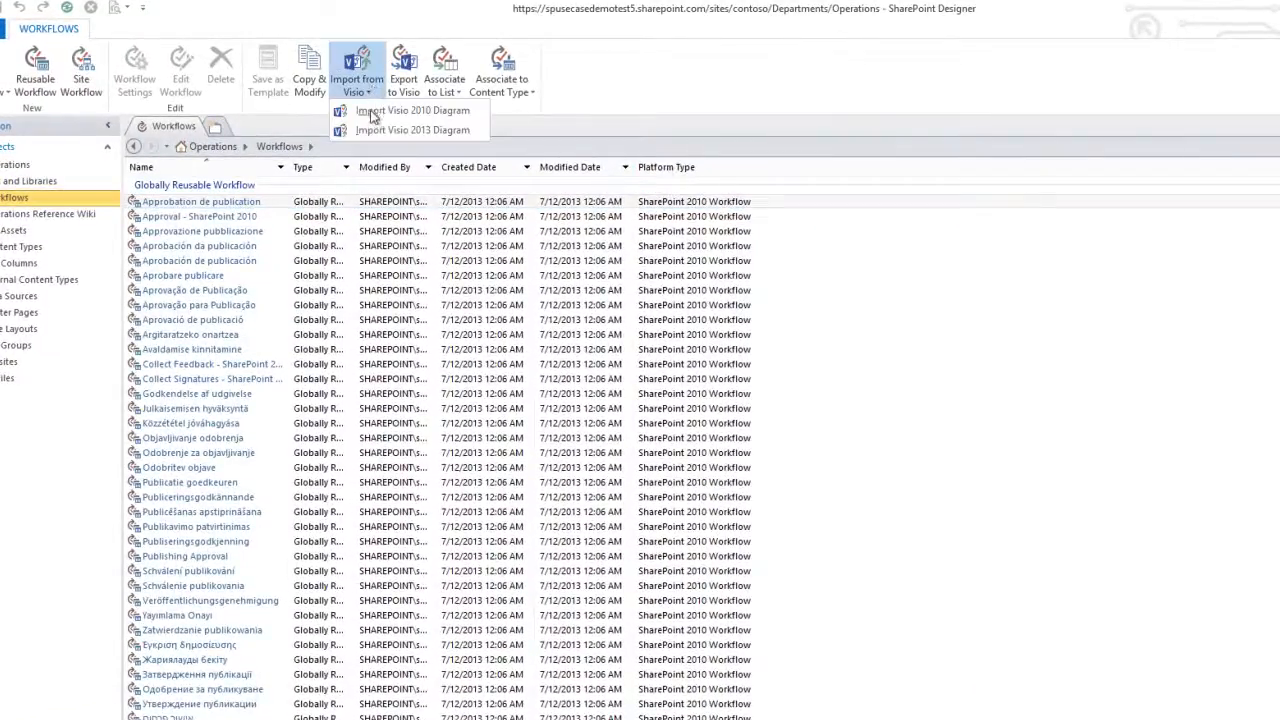
click(428, 130)
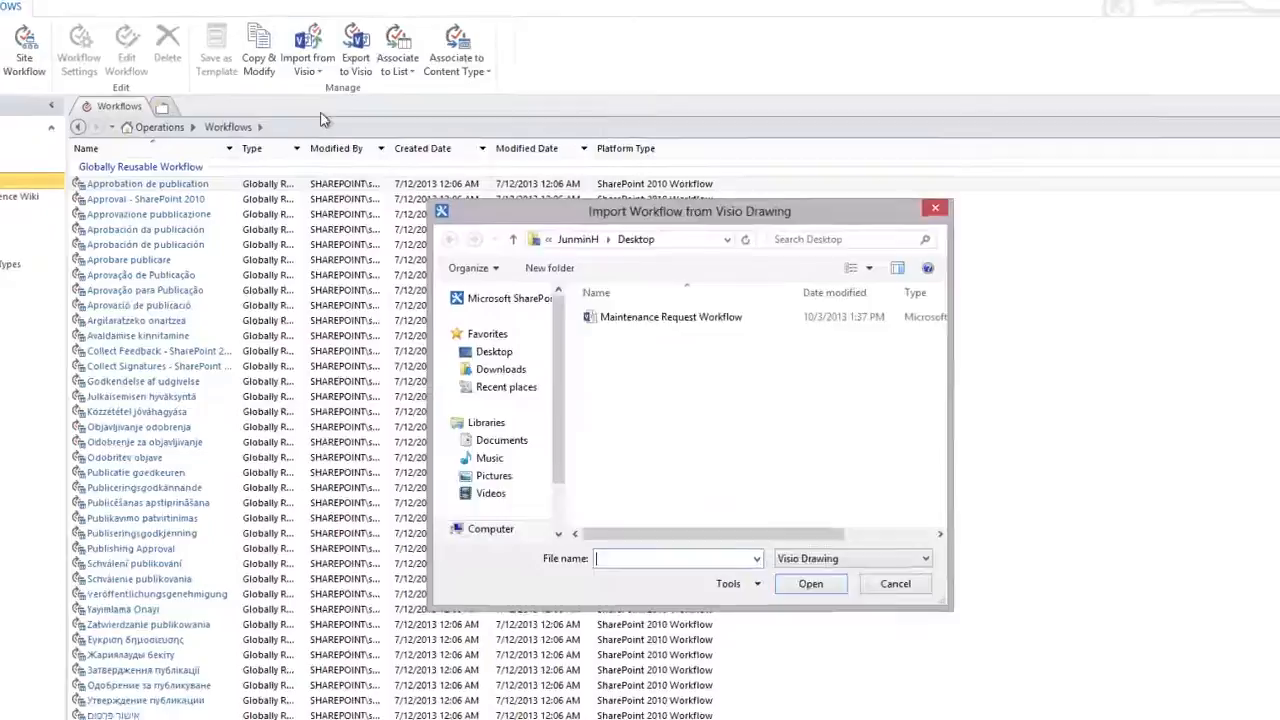
click(896, 584)
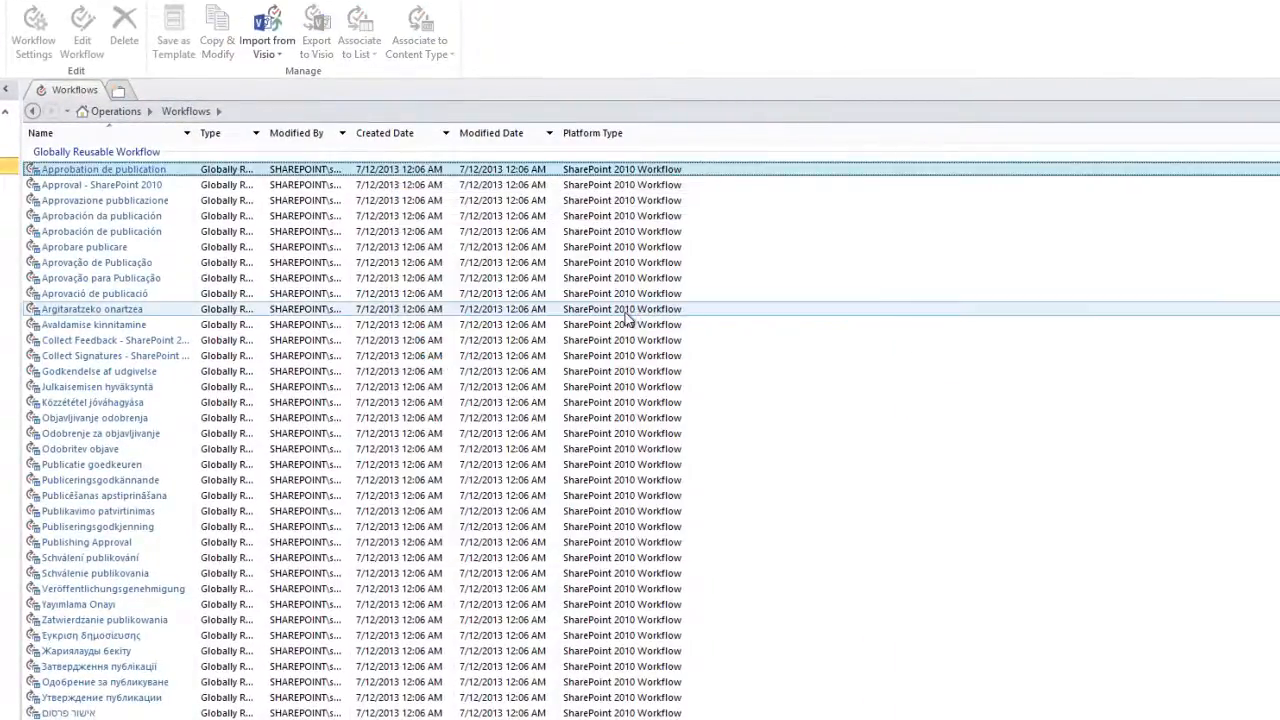
Step: Create the list workflow 'Maintenance Request Workflow' associated with the Maintenance Requests list
click(266, 24)
text(Maintenance Request Workf)
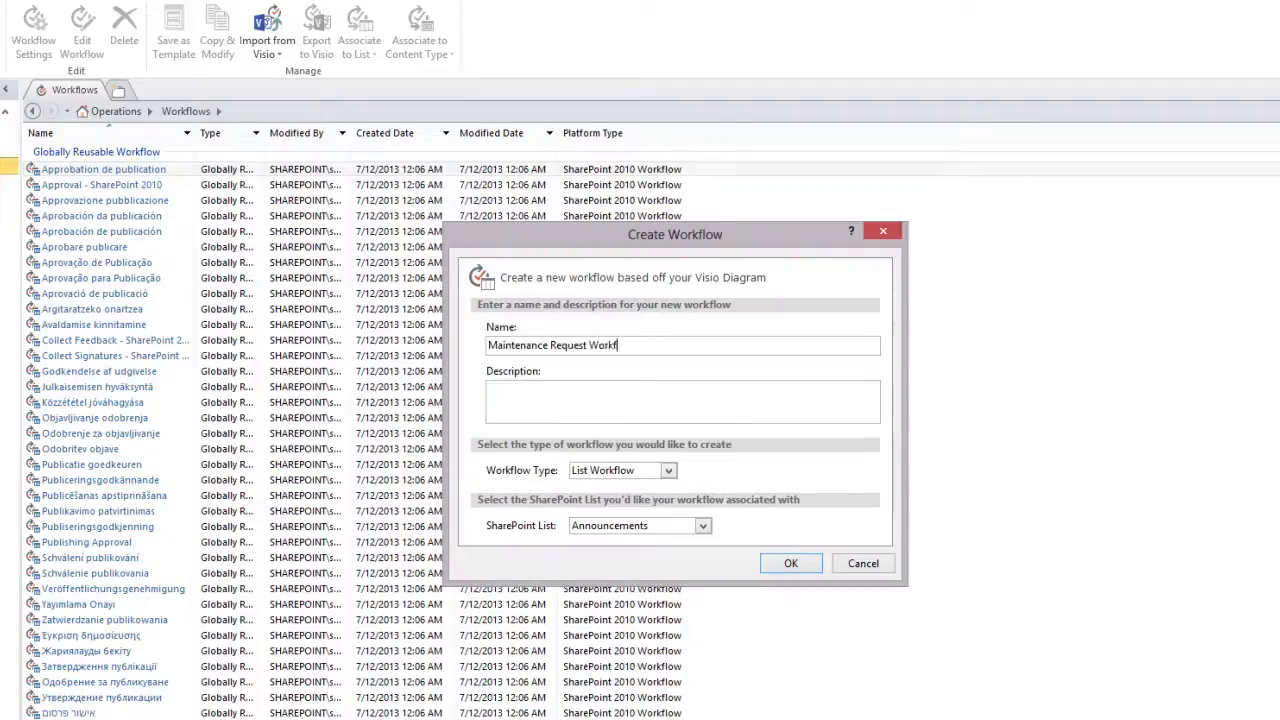
click(704, 524)
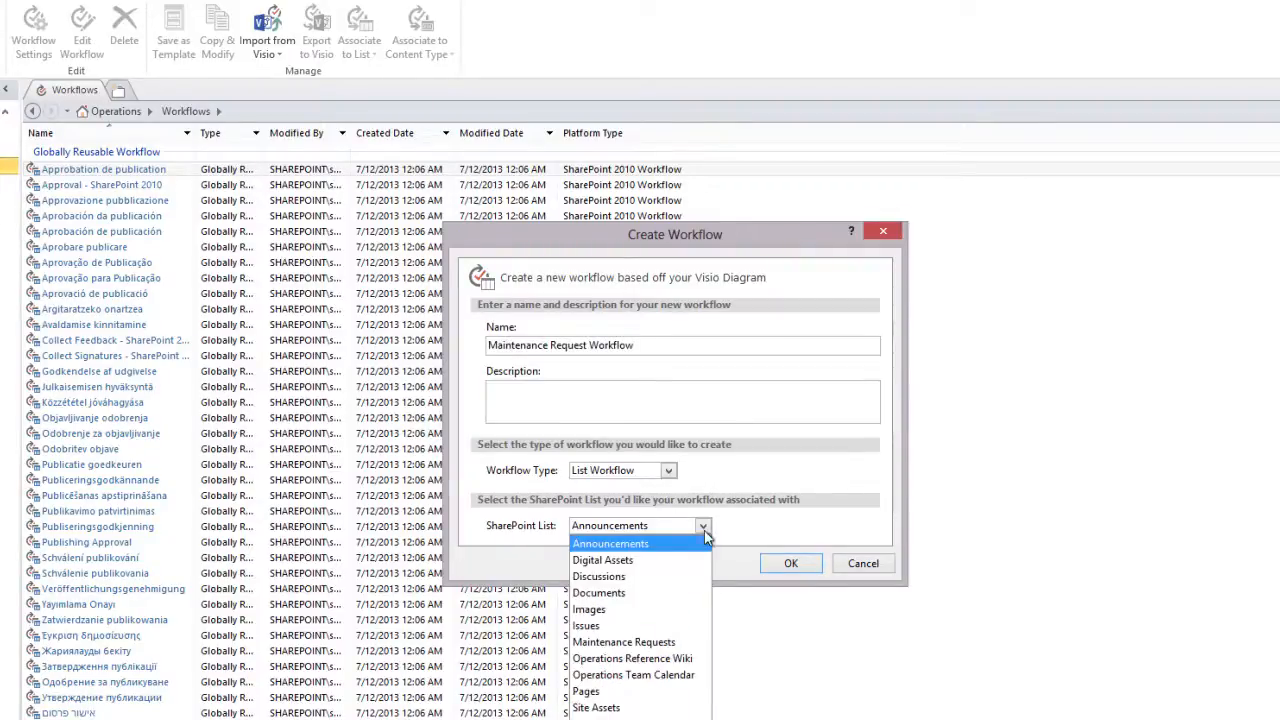
click(622, 642)
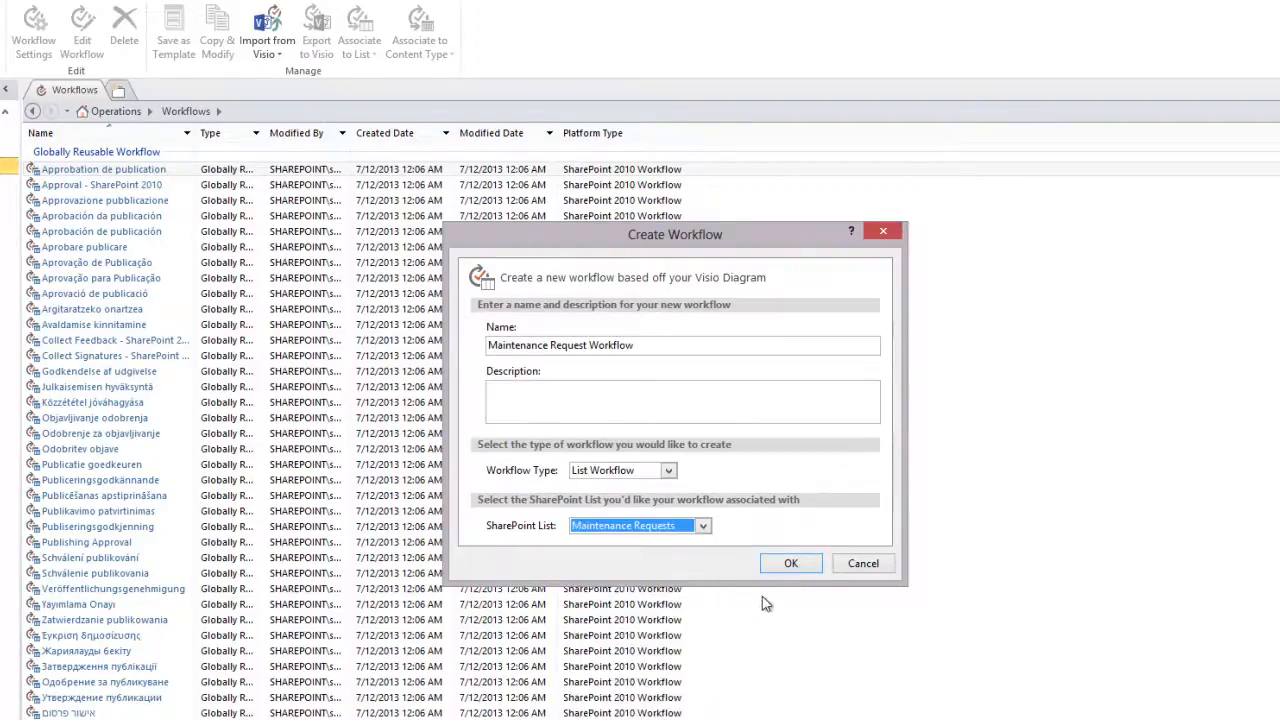
click(792, 564)
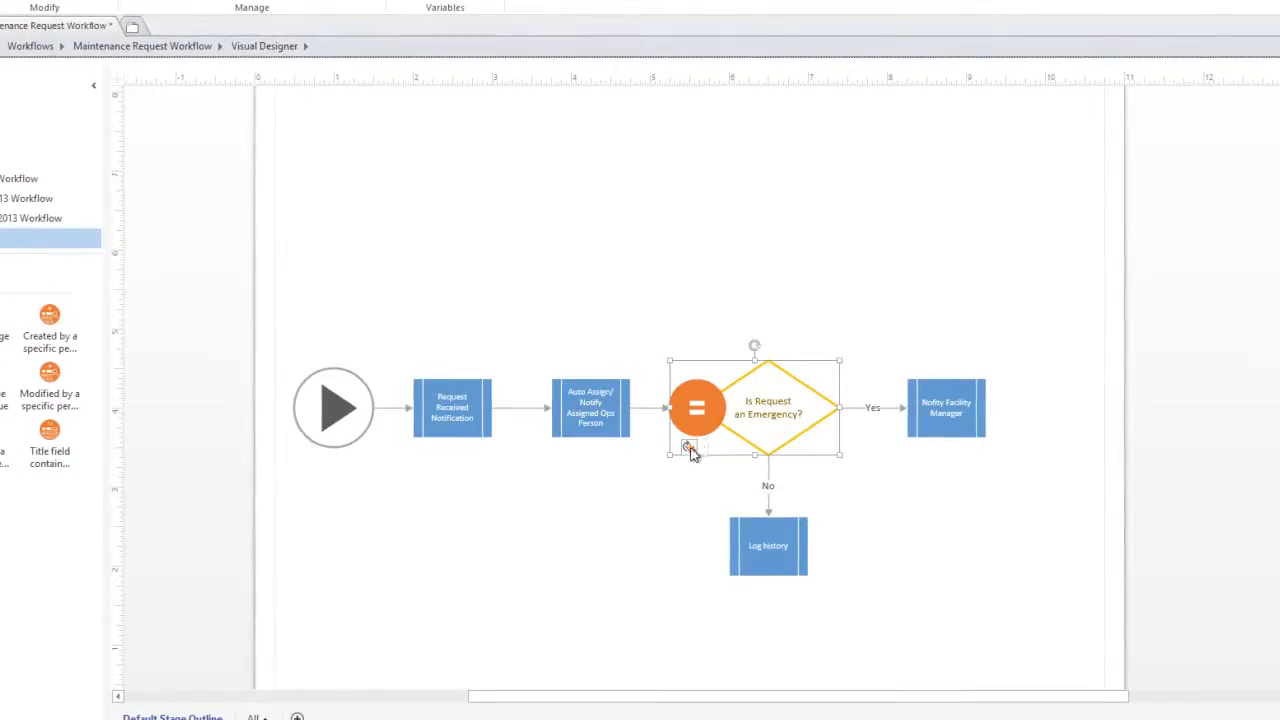
Step: Set the condition's first value to a lookup of Current Item: Emergency?
click(688, 446)
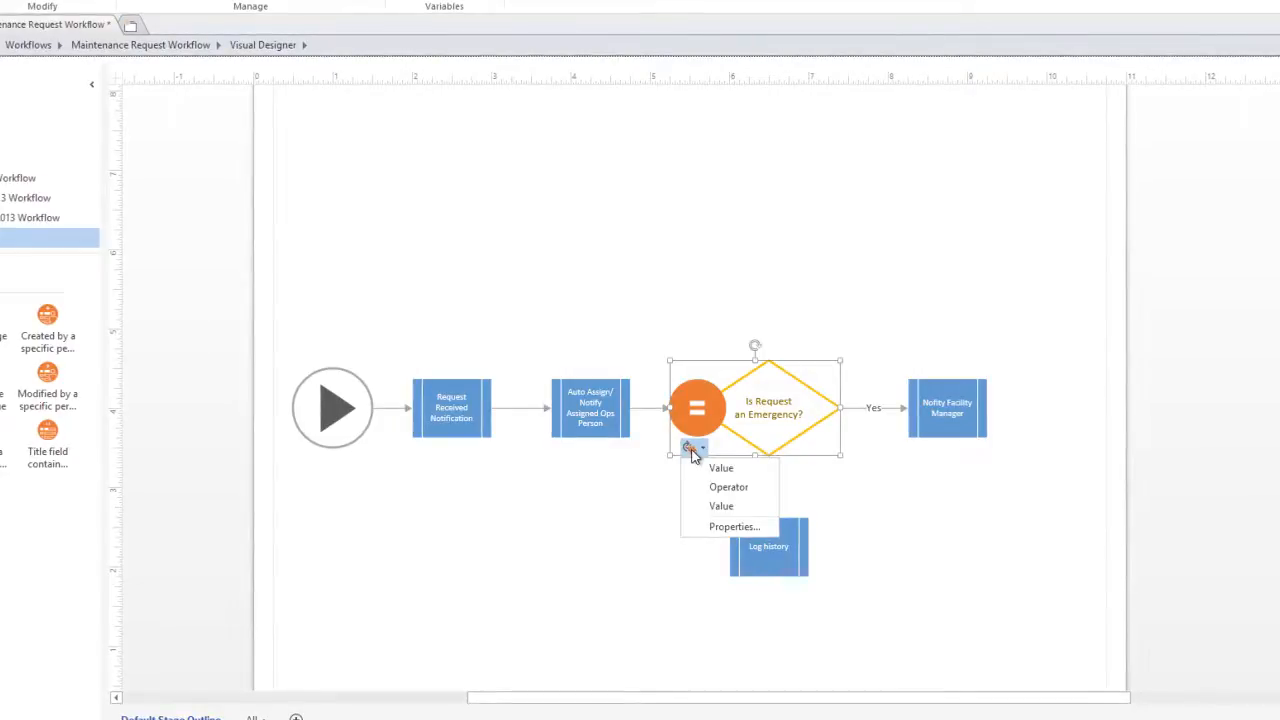
mouse_move(720, 468)
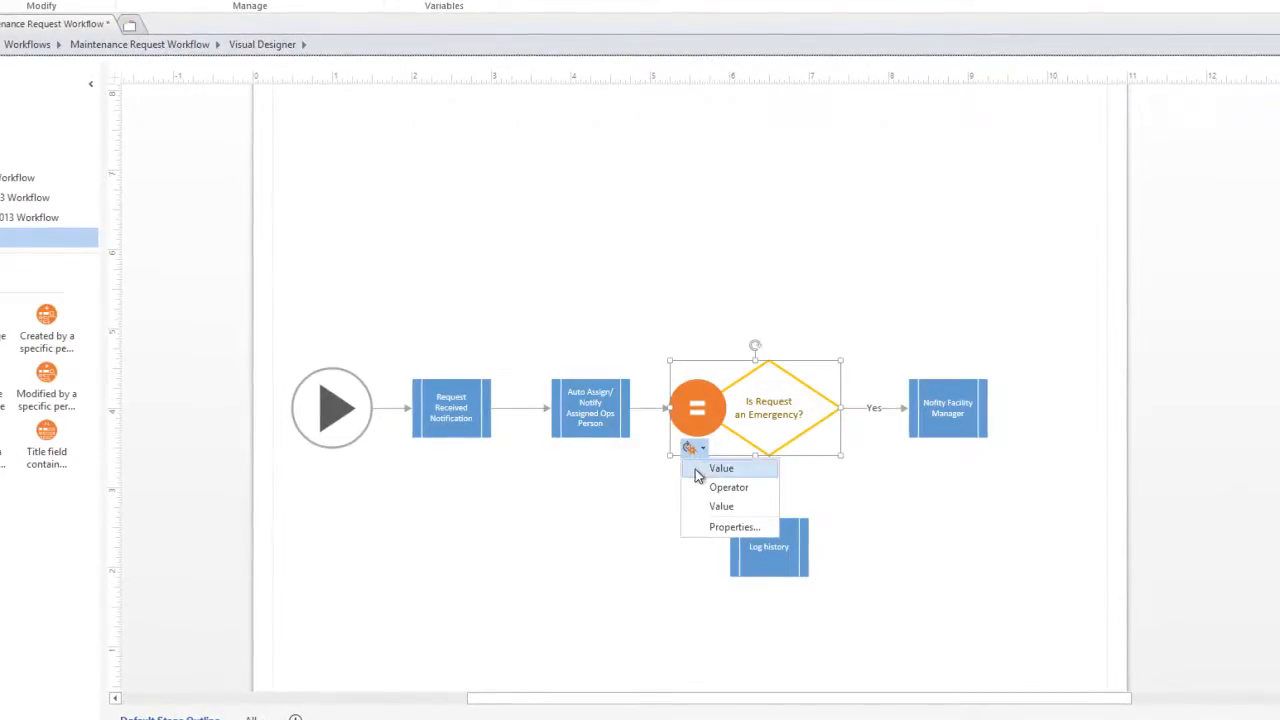
click(728, 526)
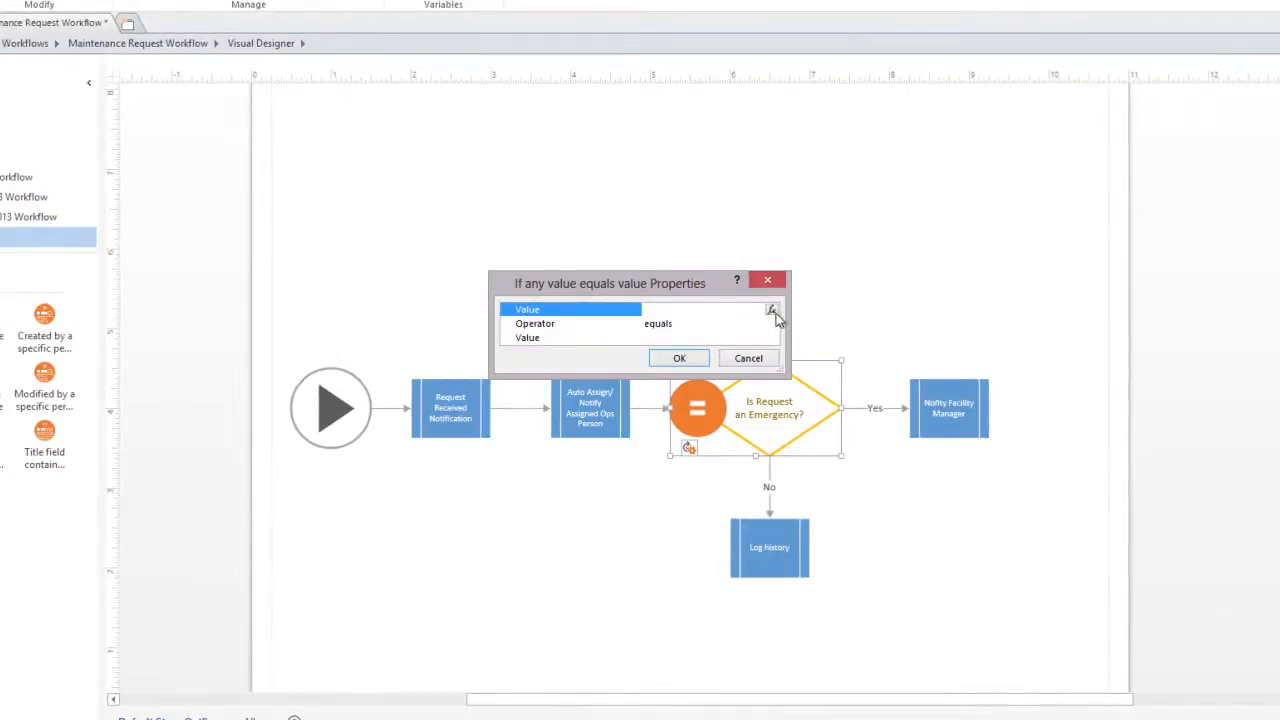
click(774, 312)
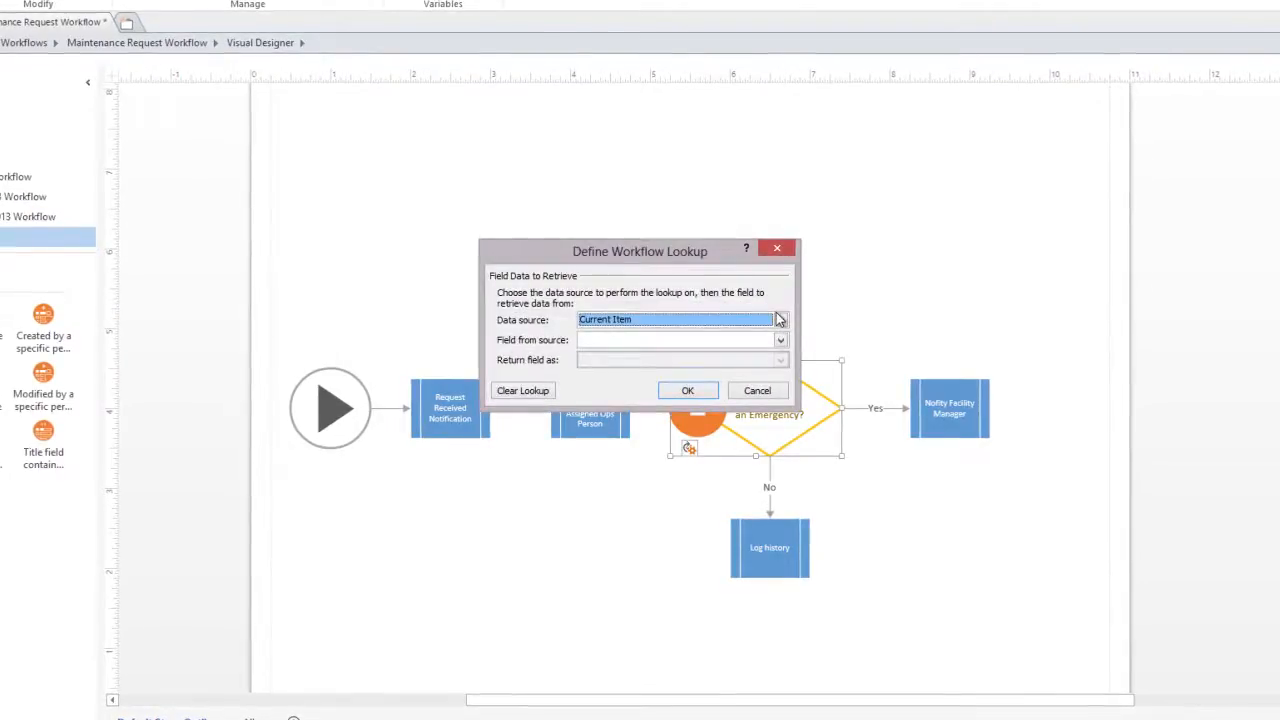
click(780, 340)
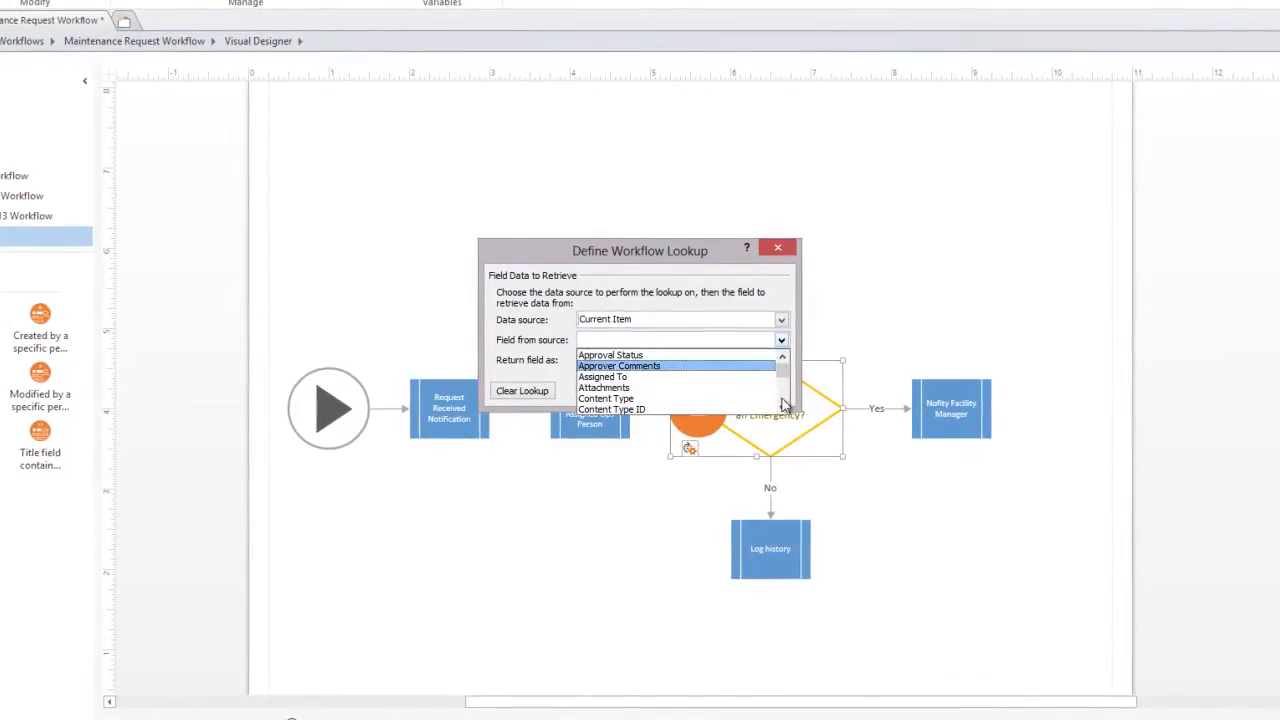
scroll(down, 3)
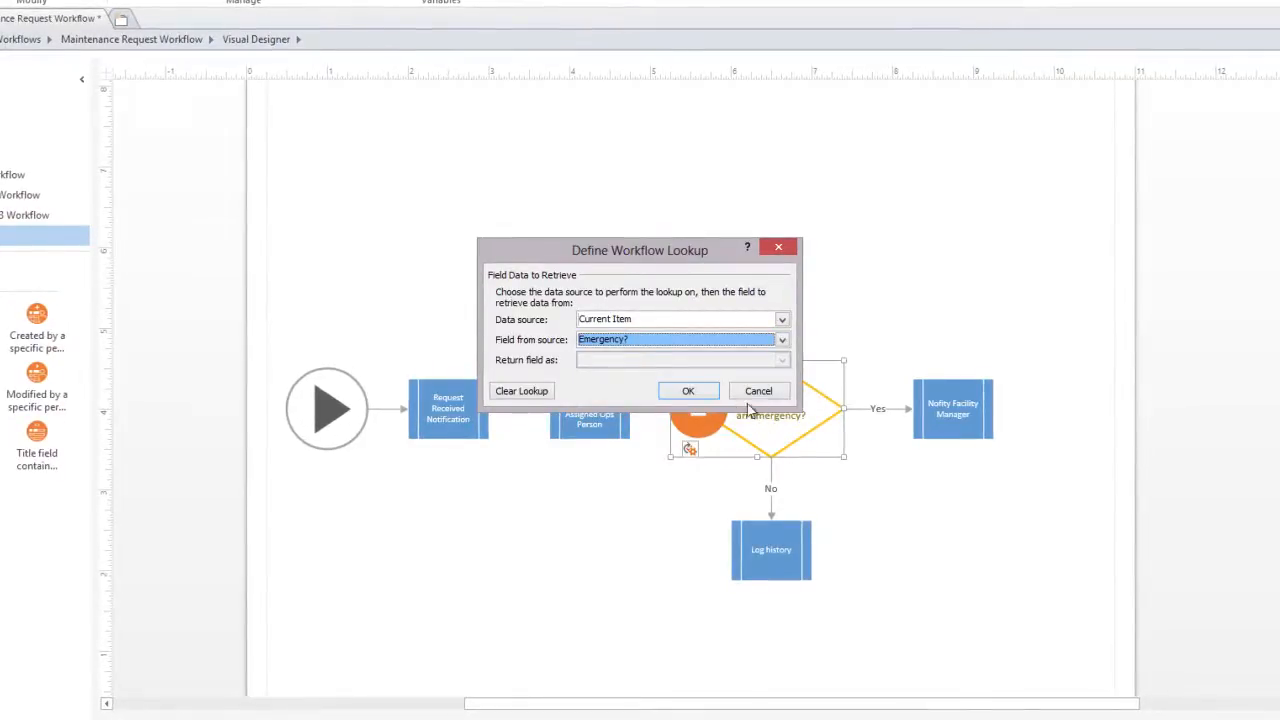
click(688, 390)
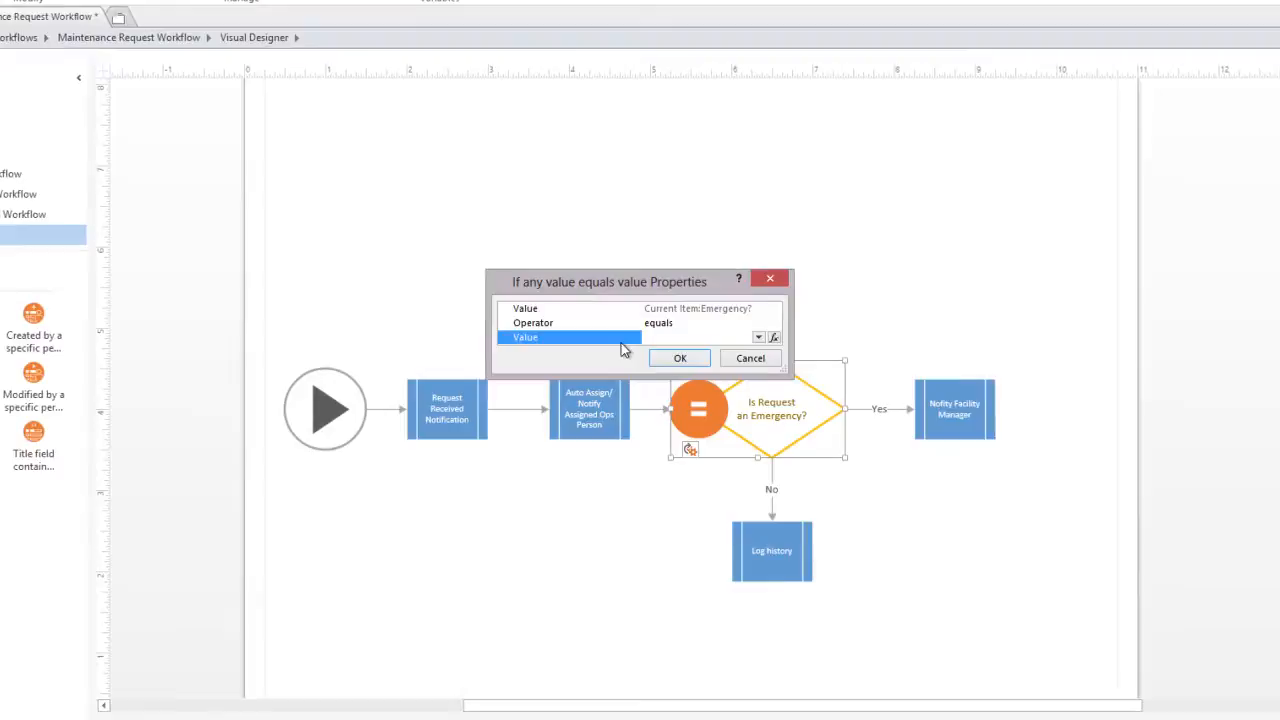
Step: Set the comparison value to Yes so the condition tests Emergency? equals Yes
click(756, 336)
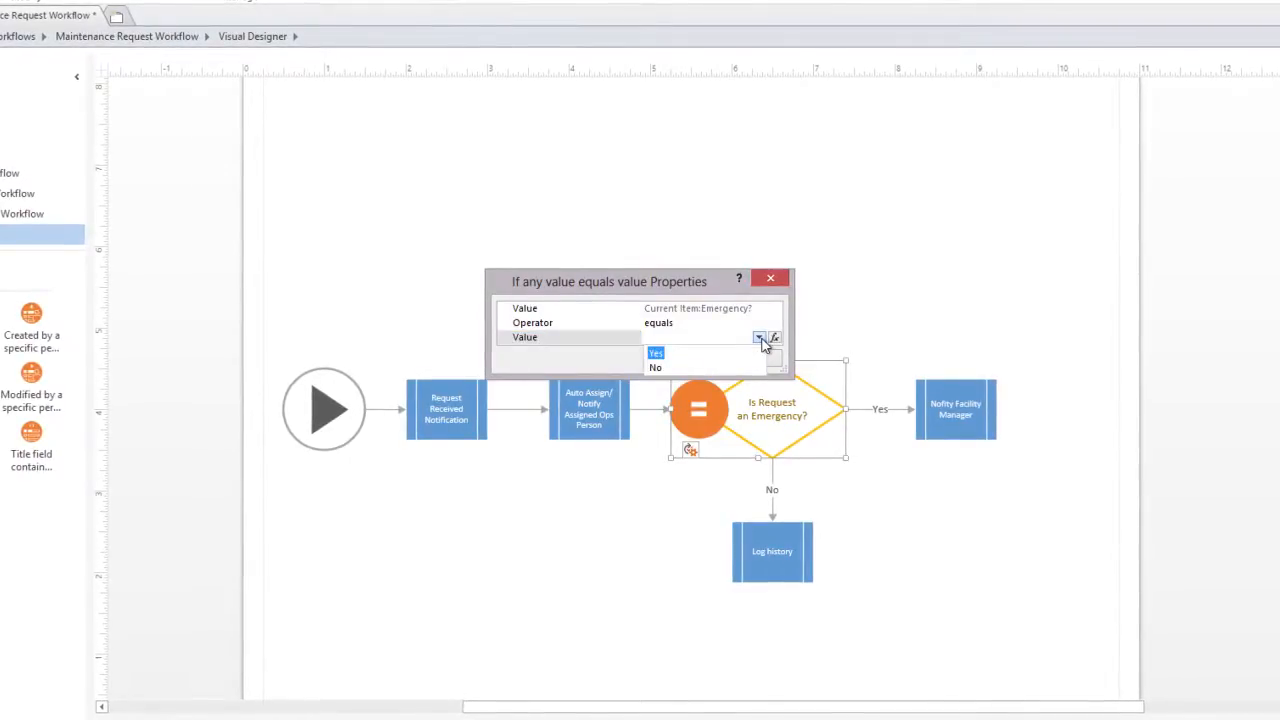
click(656, 352)
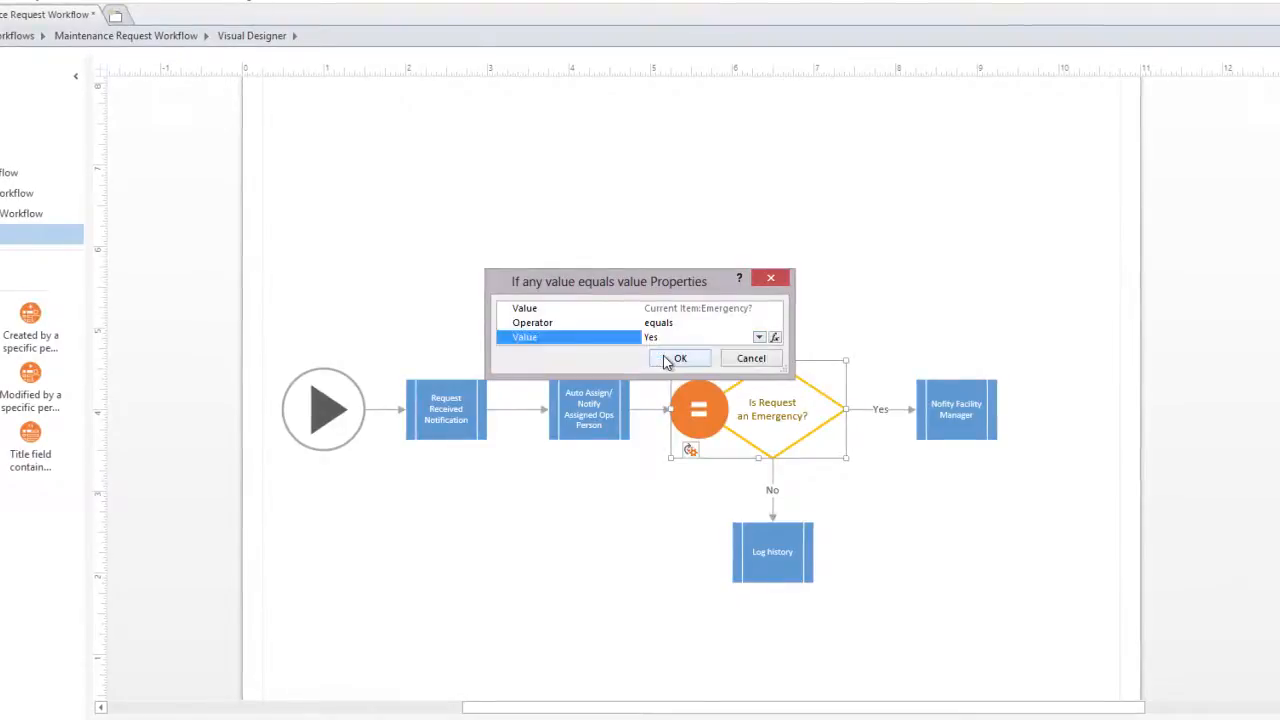
click(680, 358)
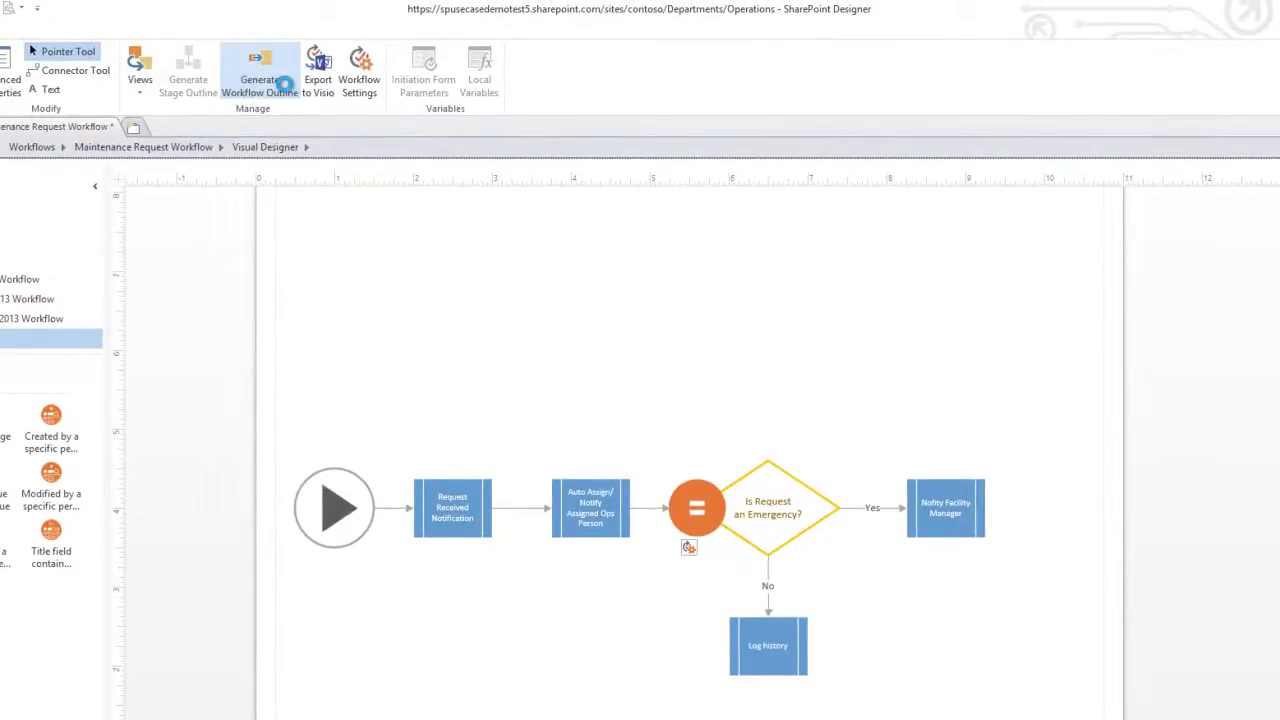
Step: Generate the stage outline and show the Actions - SharePoint 2013 Workflow stencil
click(260, 70)
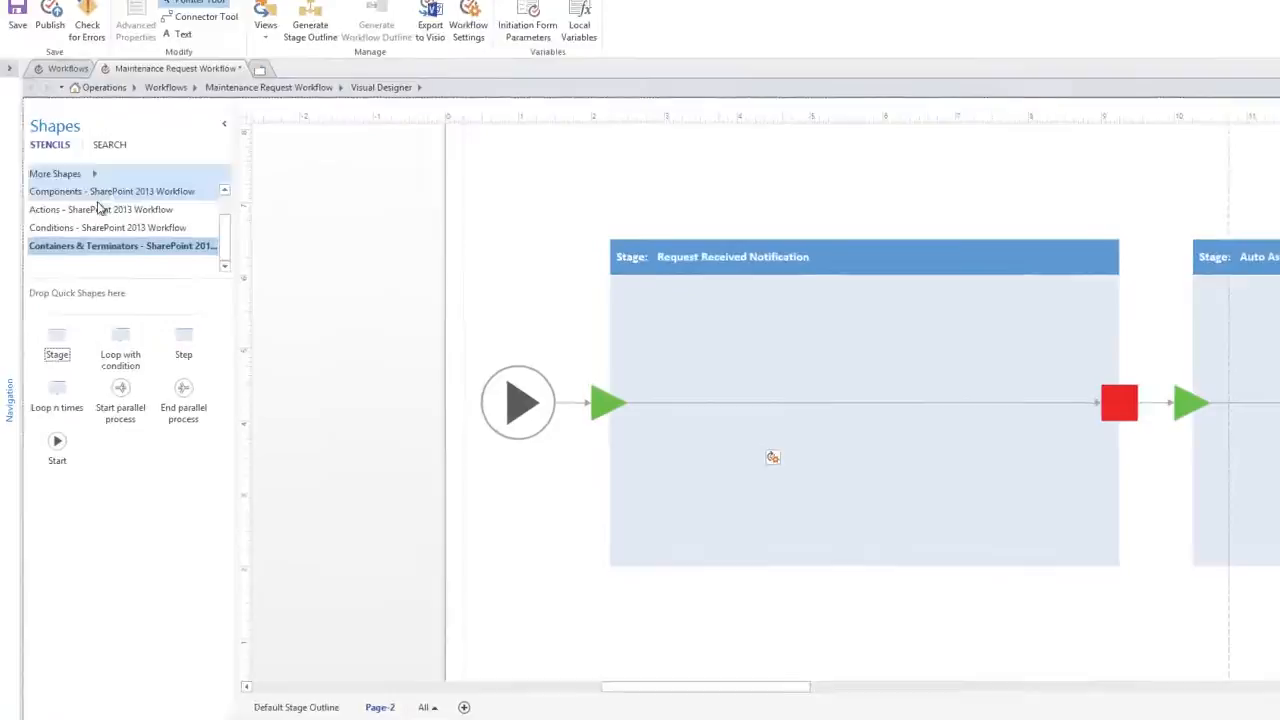
click(100, 210)
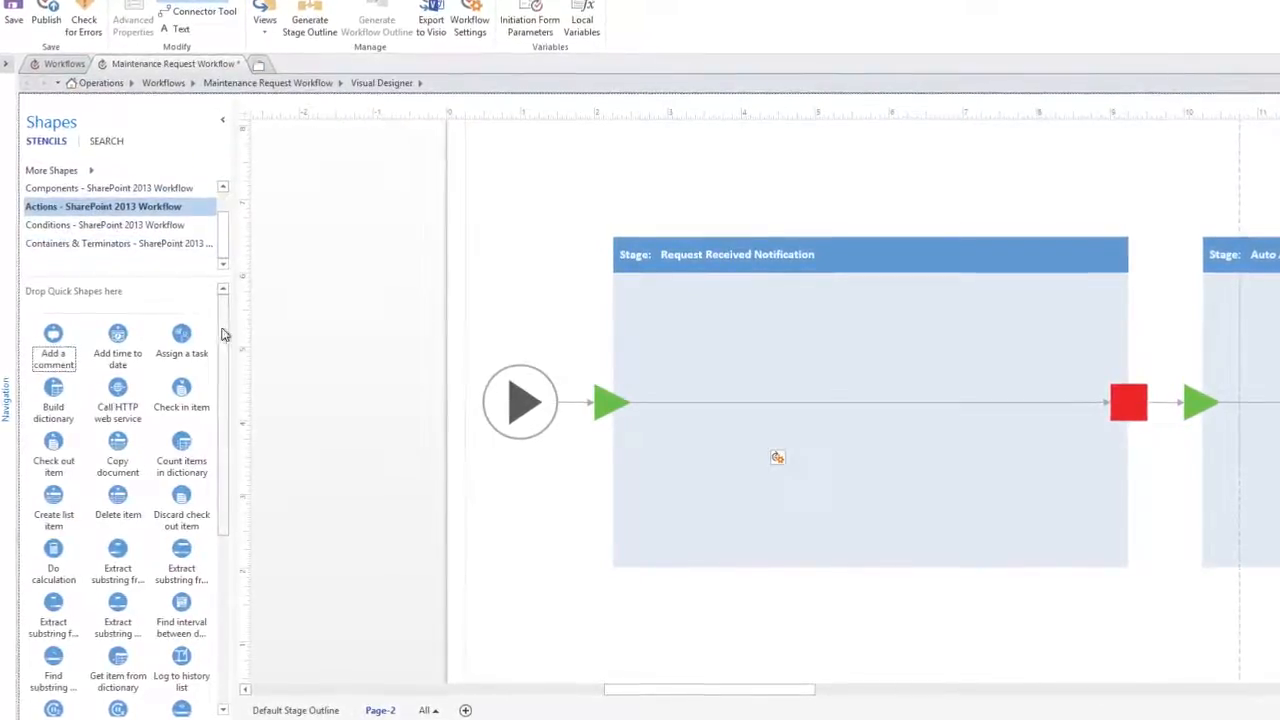
scroll(down, 3)
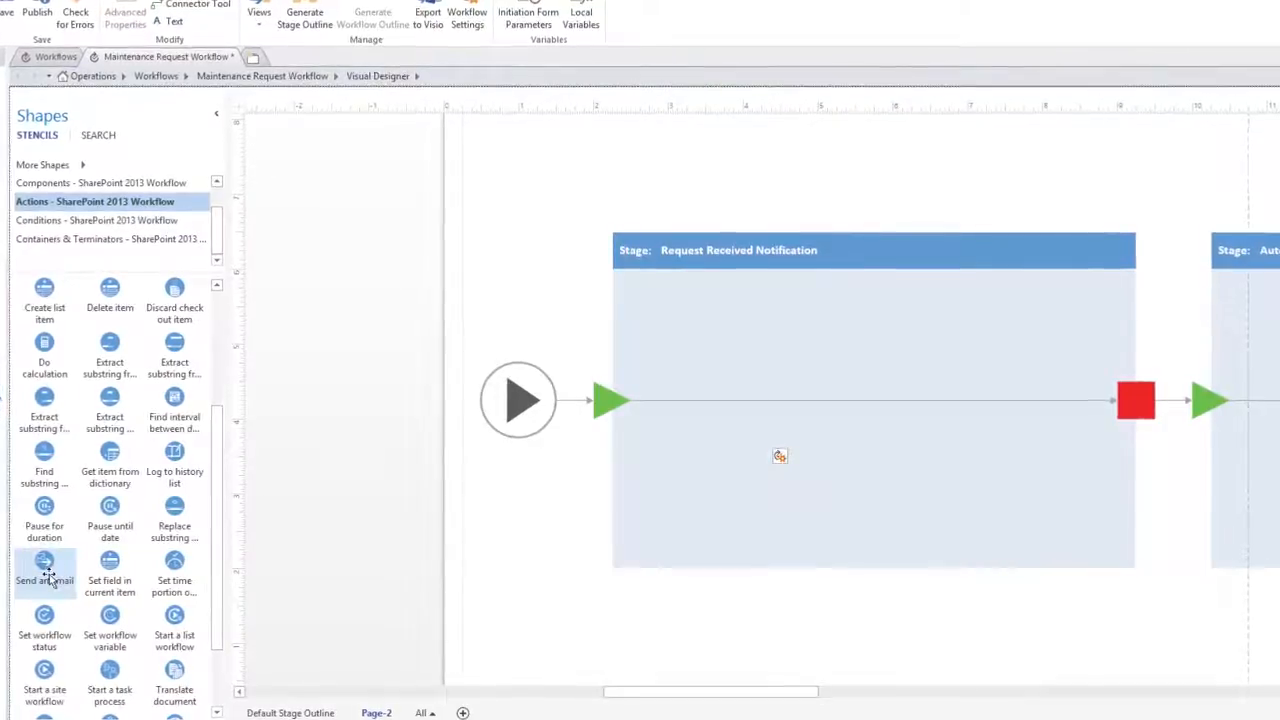
mouse_move(44, 576)
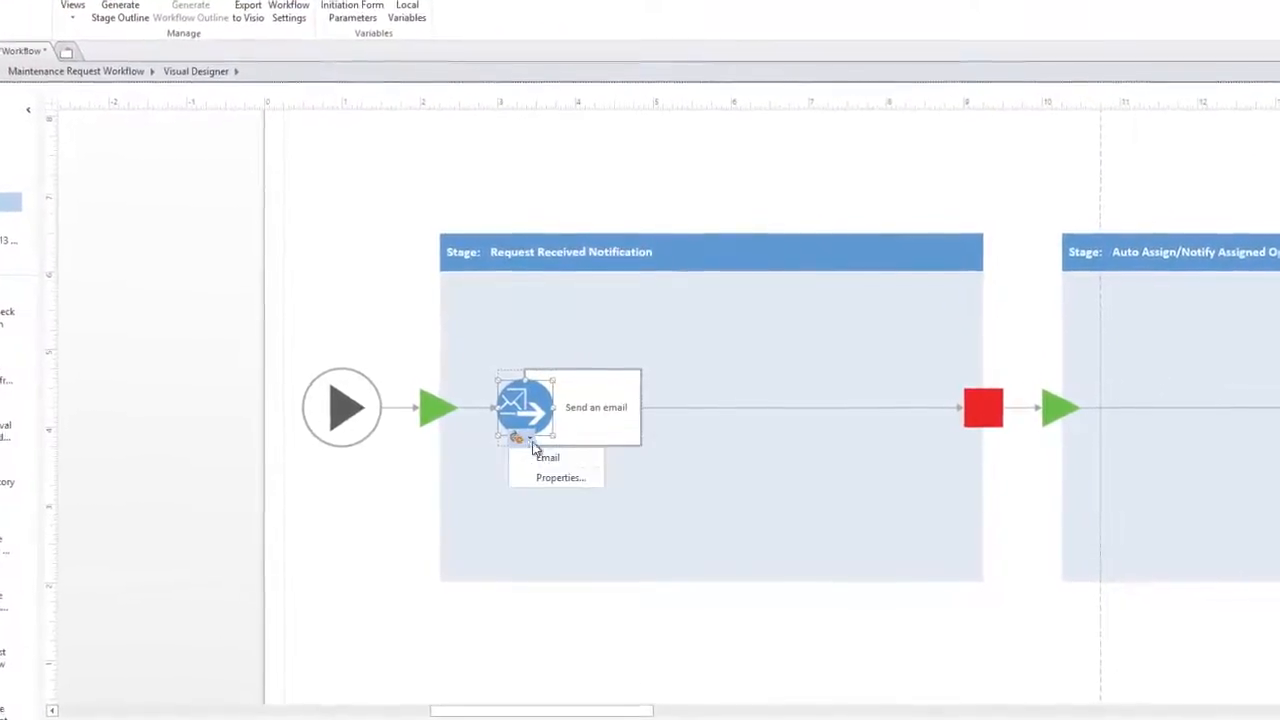
click(556, 476)
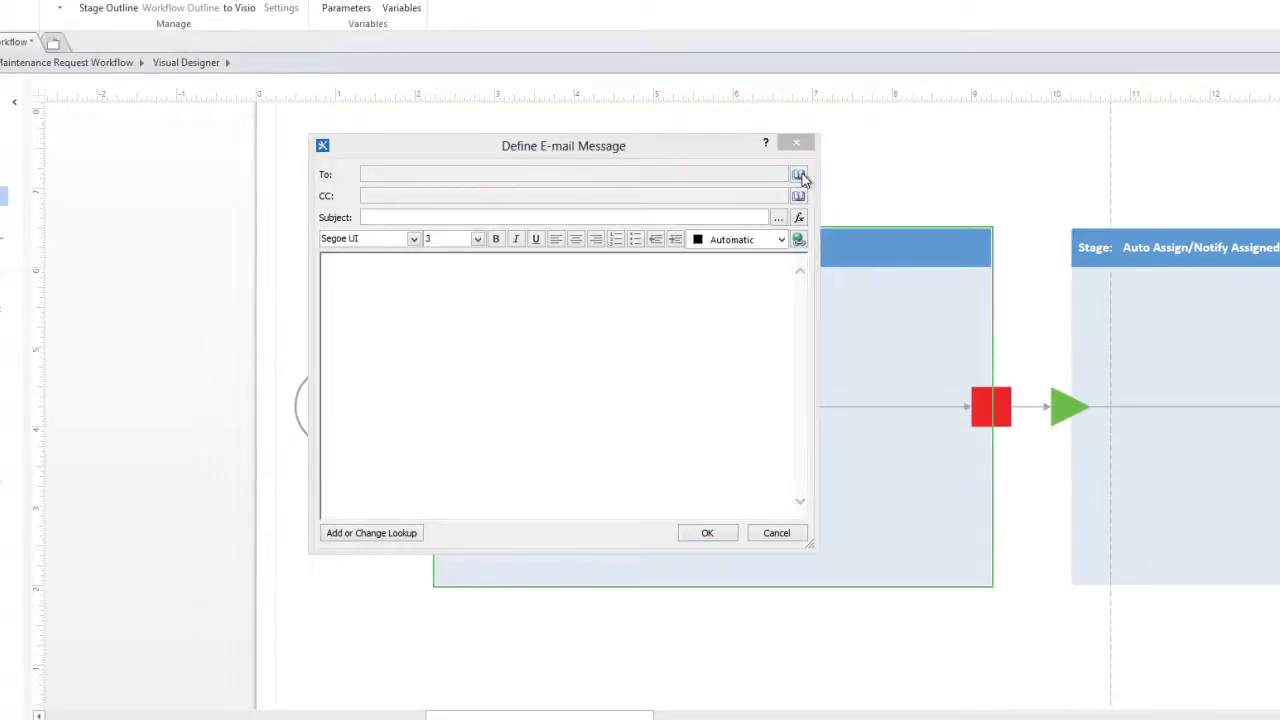
click(796, 174)
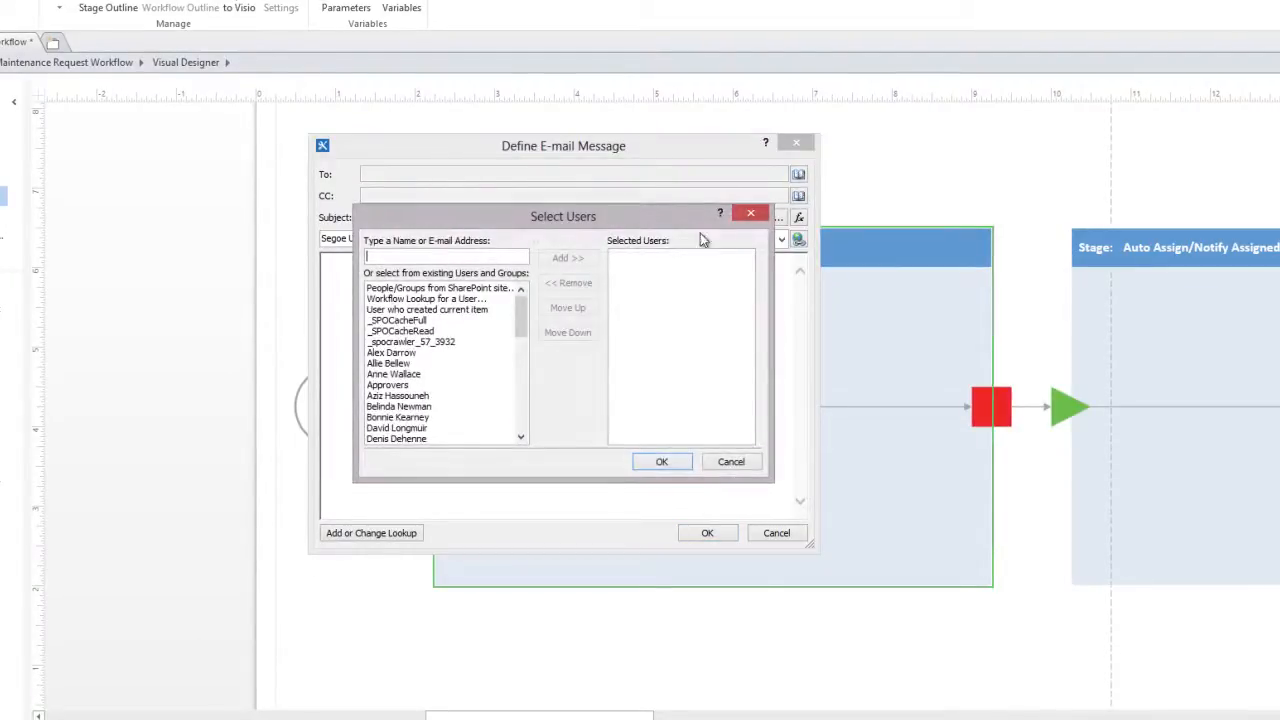
scroll(down, 3)
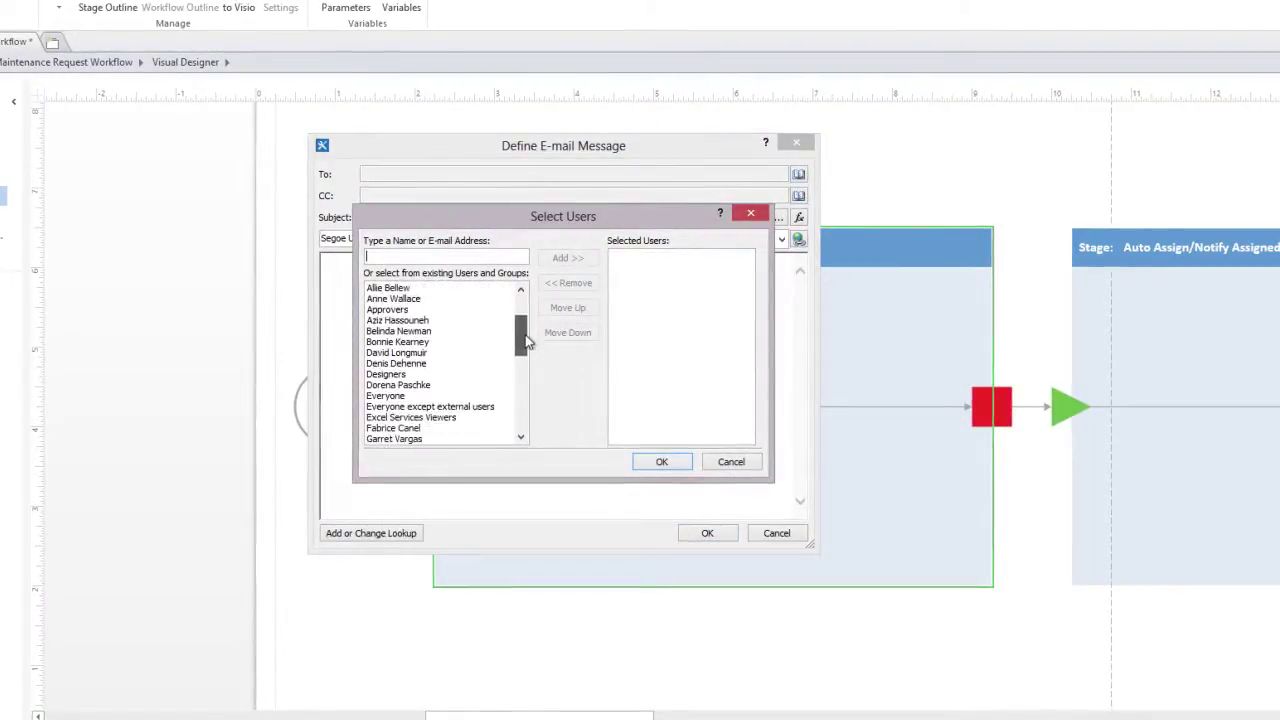
scroll(down, 3)
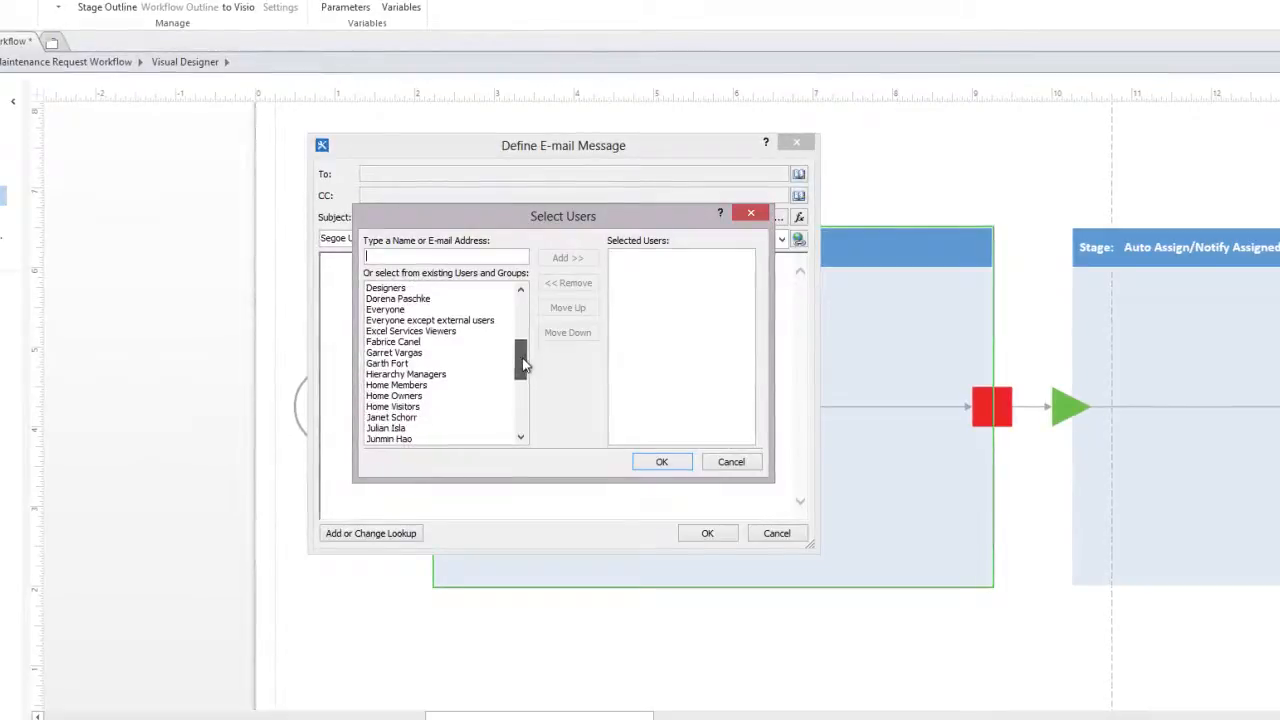
click(416, 440)
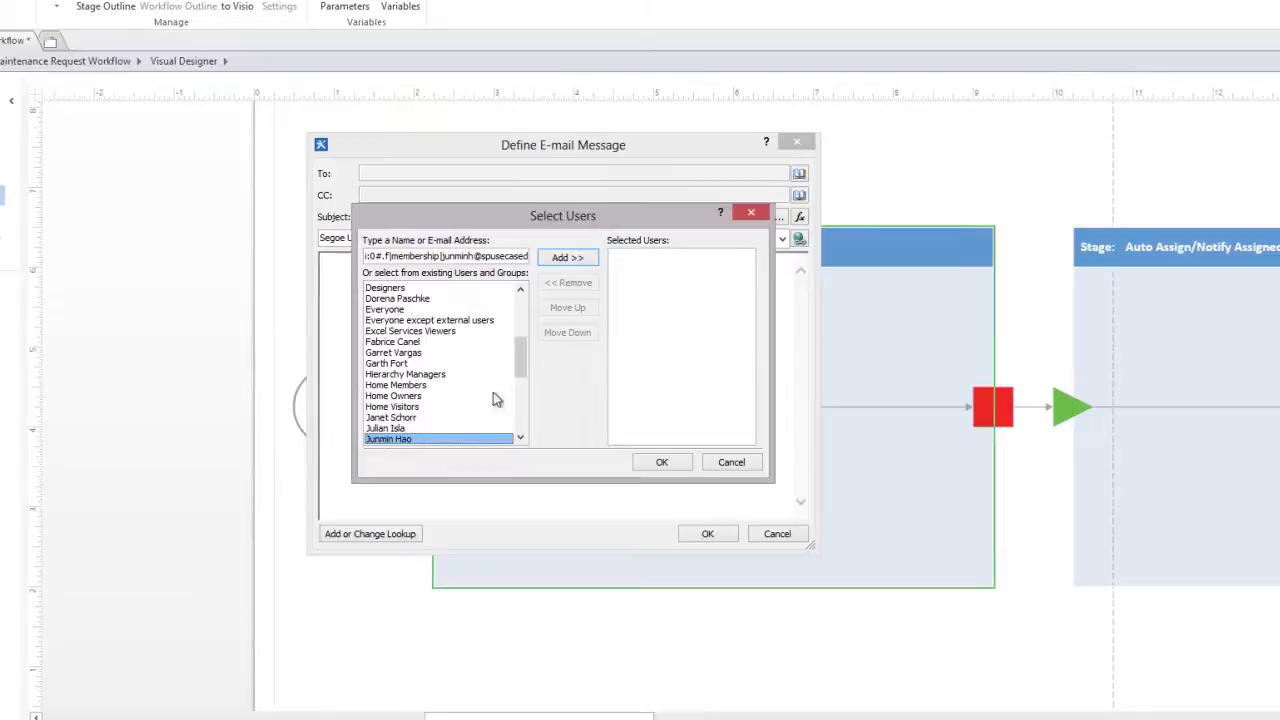
click(568, 256)
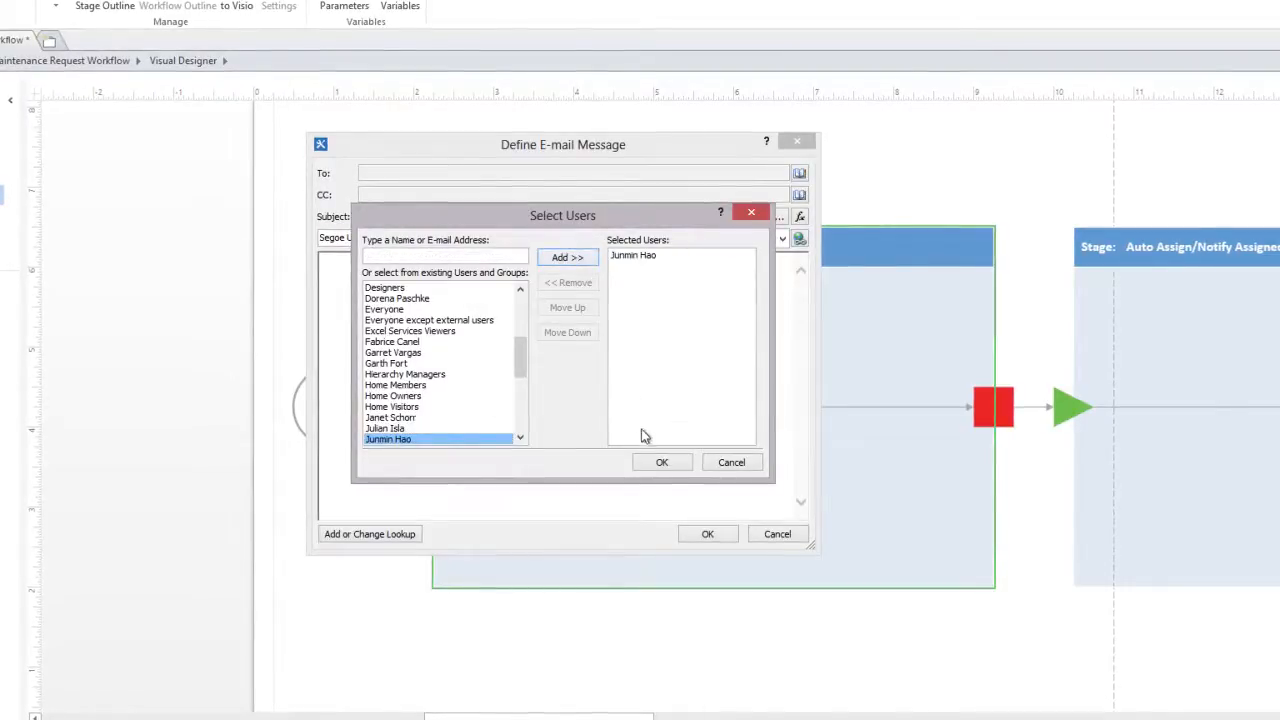
click(662, 462)
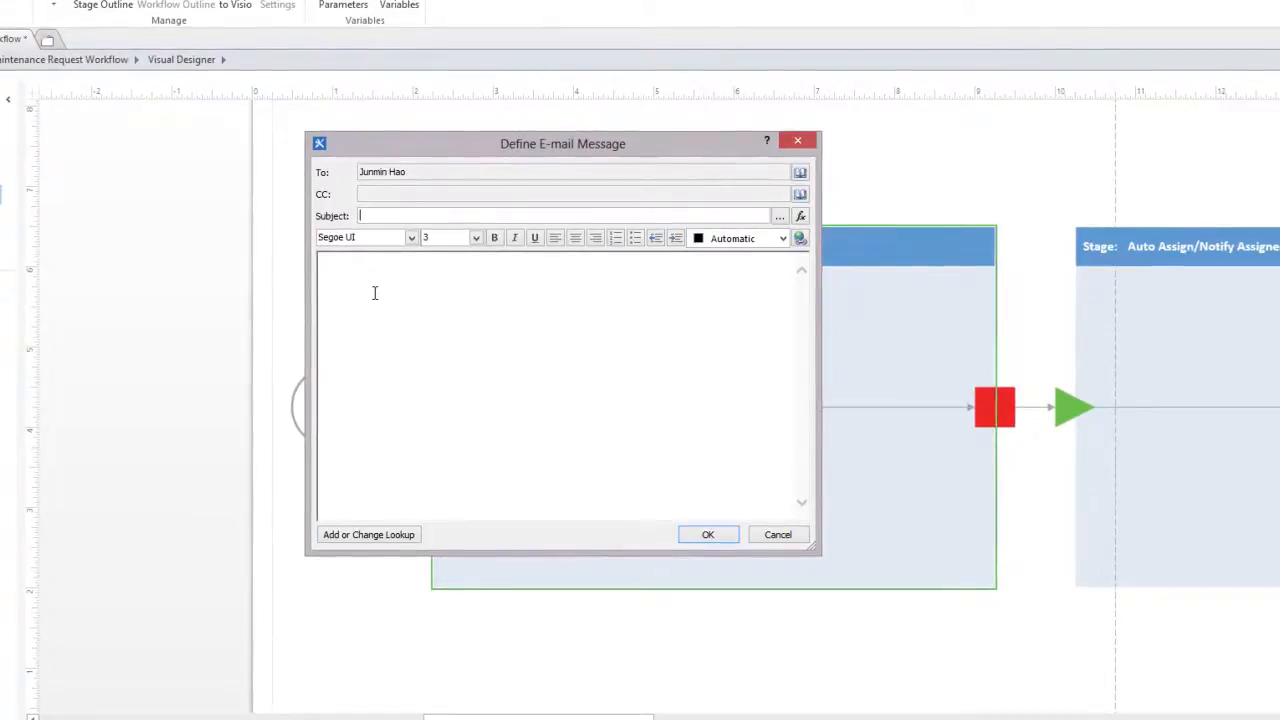
Step: Enter subject 'New Maintenance Request' and body opening 'You have a new maintenance request from'
text(New Maintenance Request)
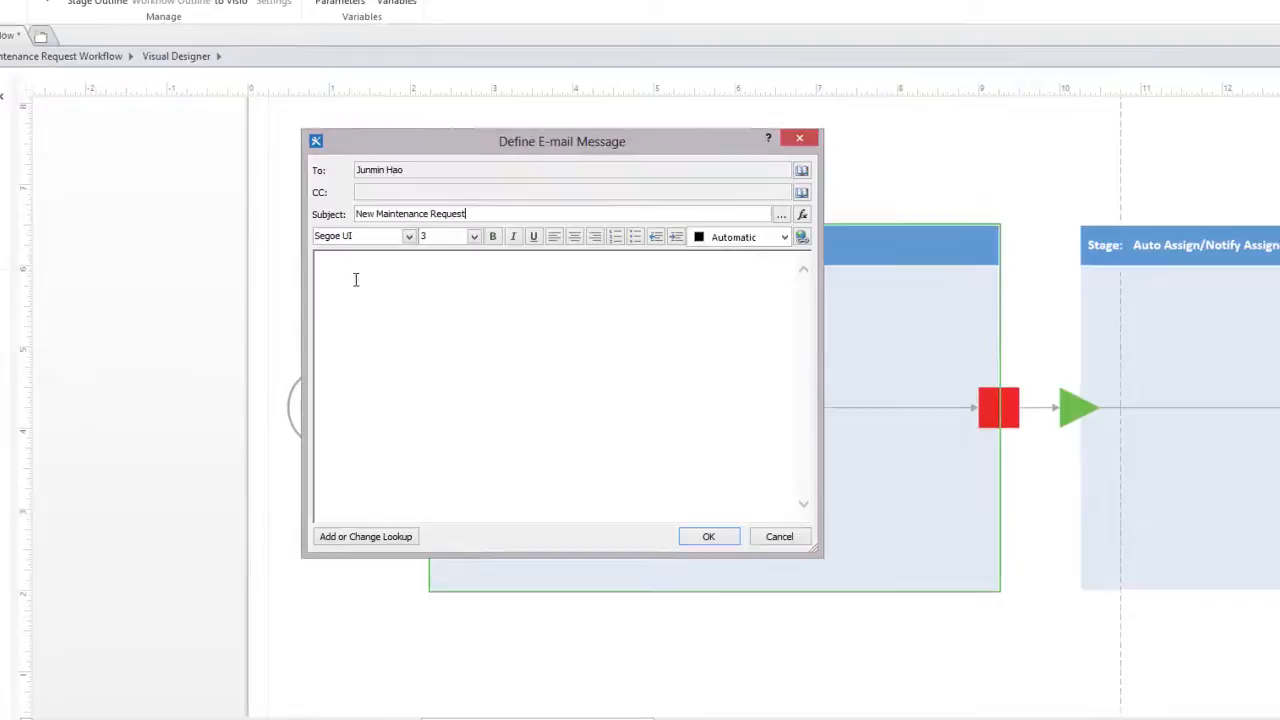
text(You have a new mainten)
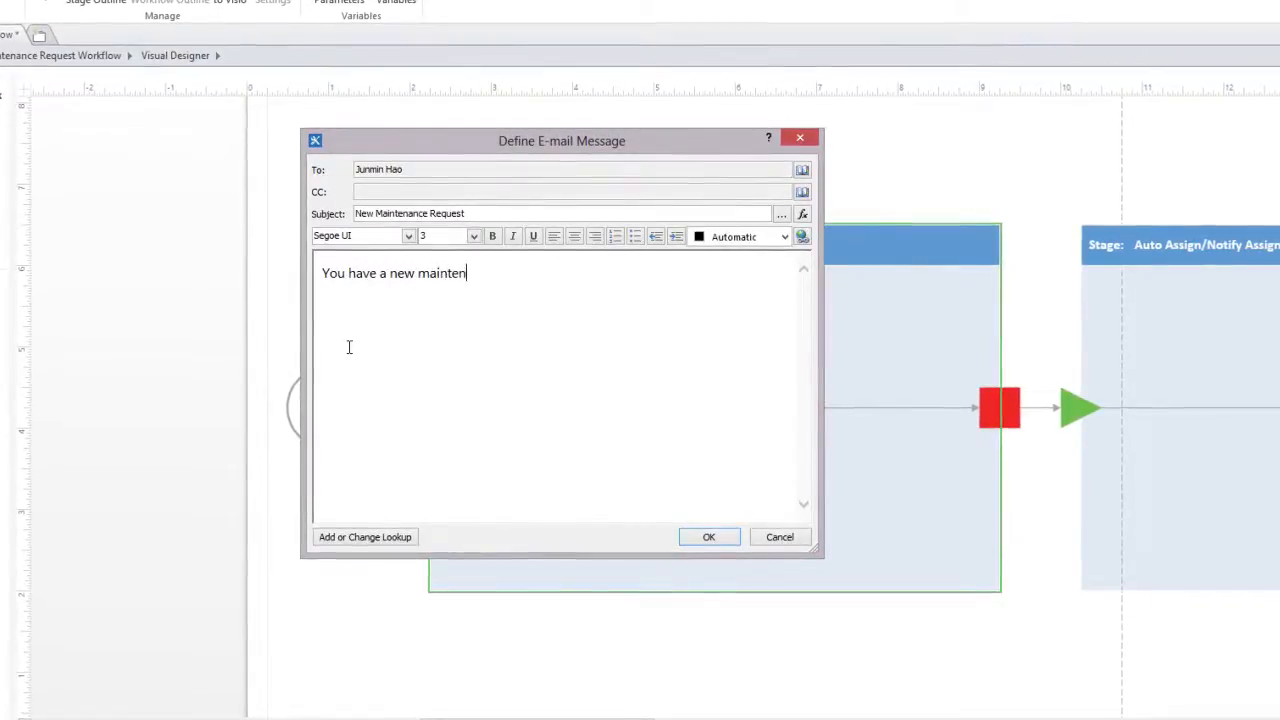
text(ance request from)
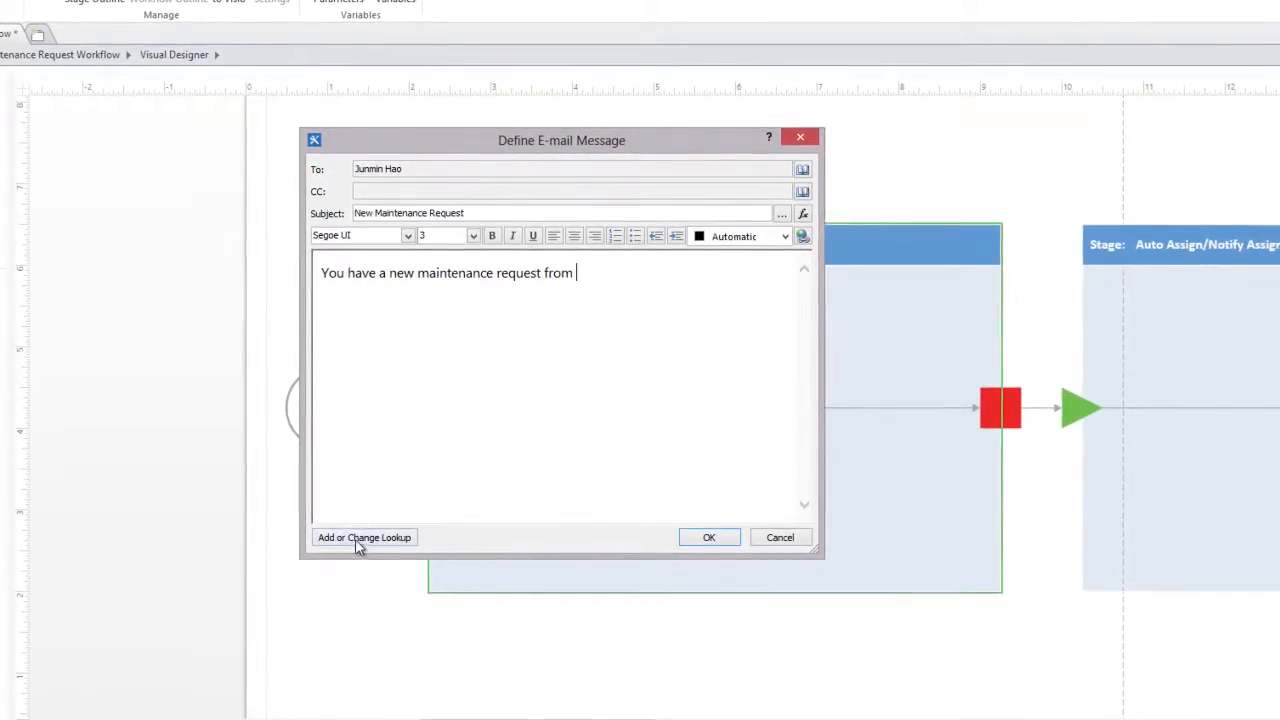
click(362, 536)
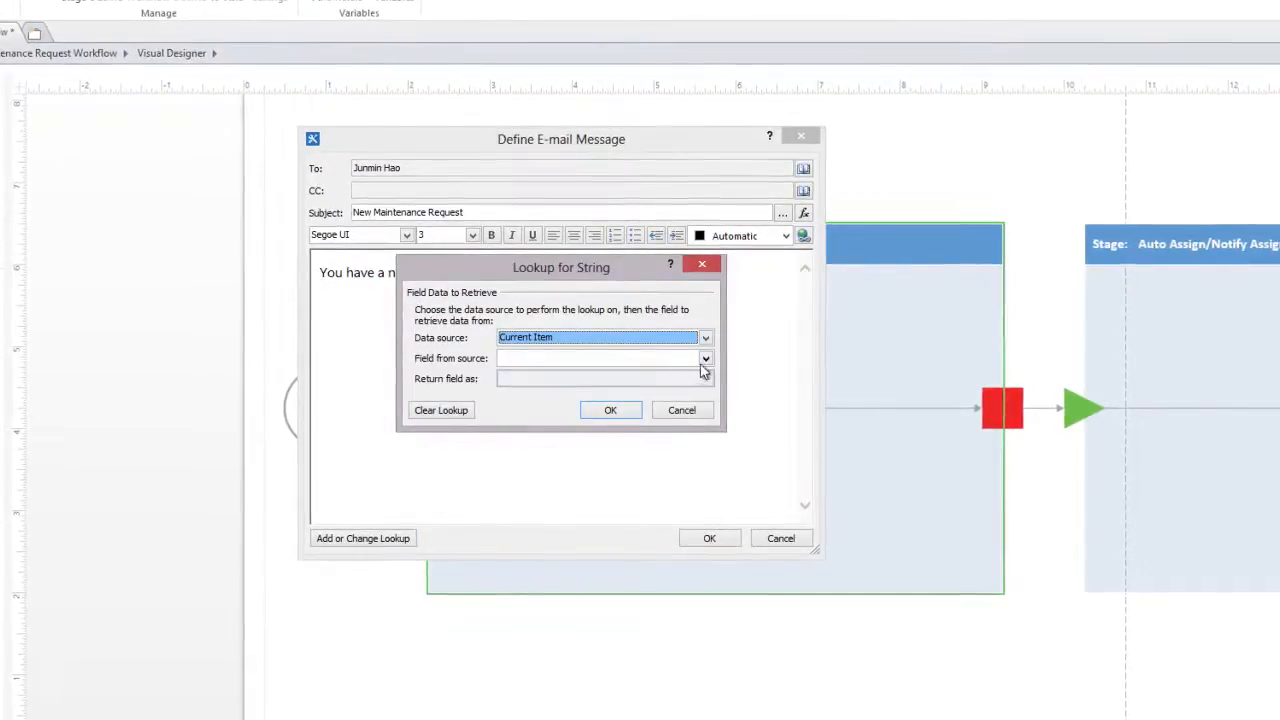
Step: Insert the Current Item's Requested By display name into the email body
click(704, 358)
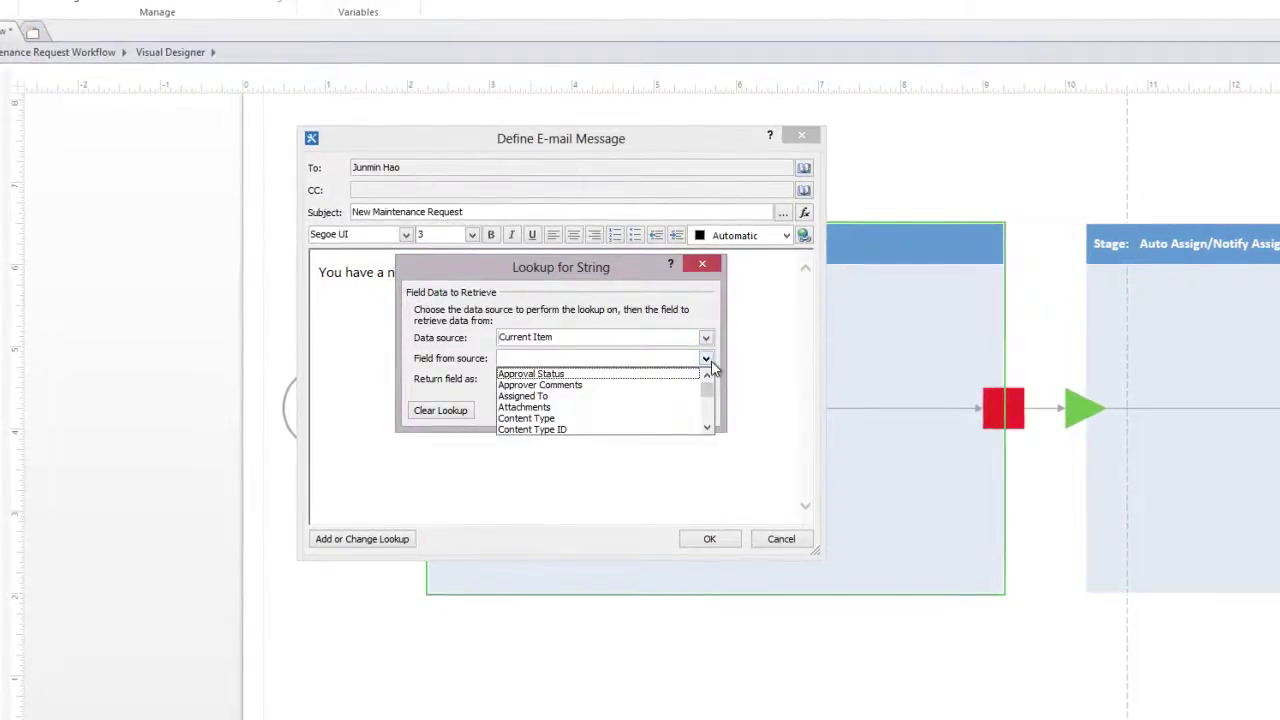
scroll(down, 3)
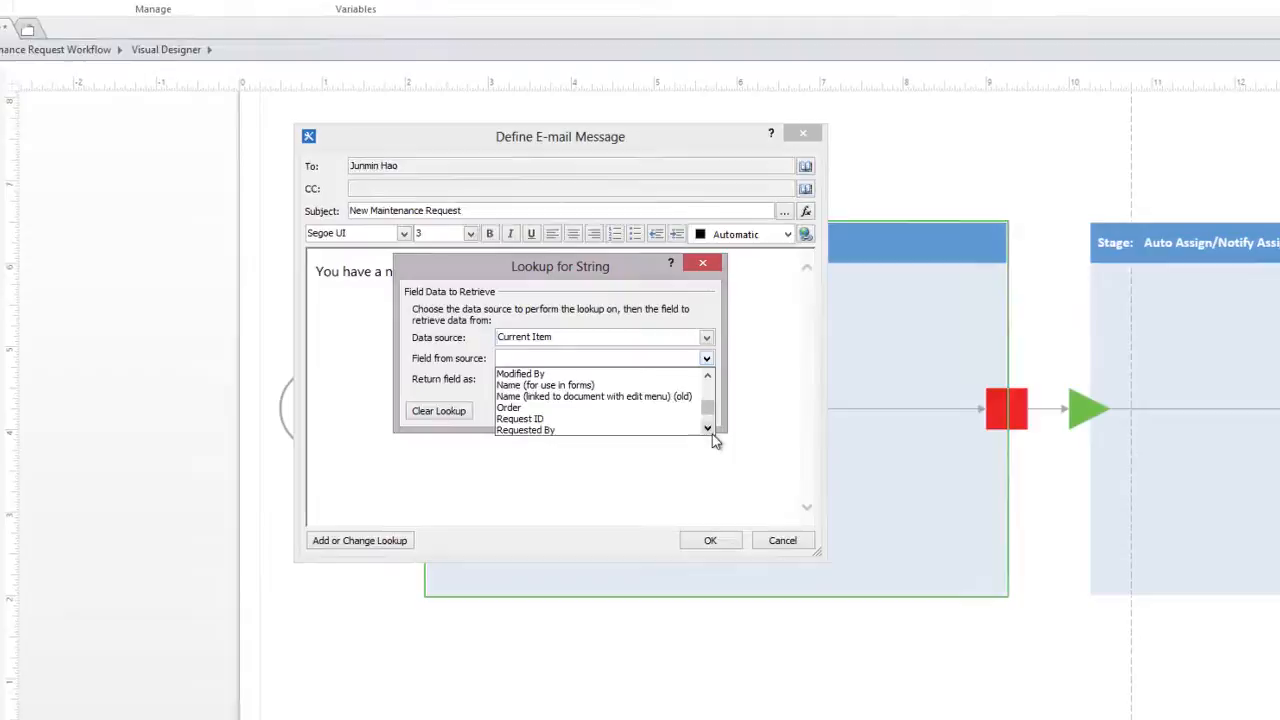
click(526, 428)
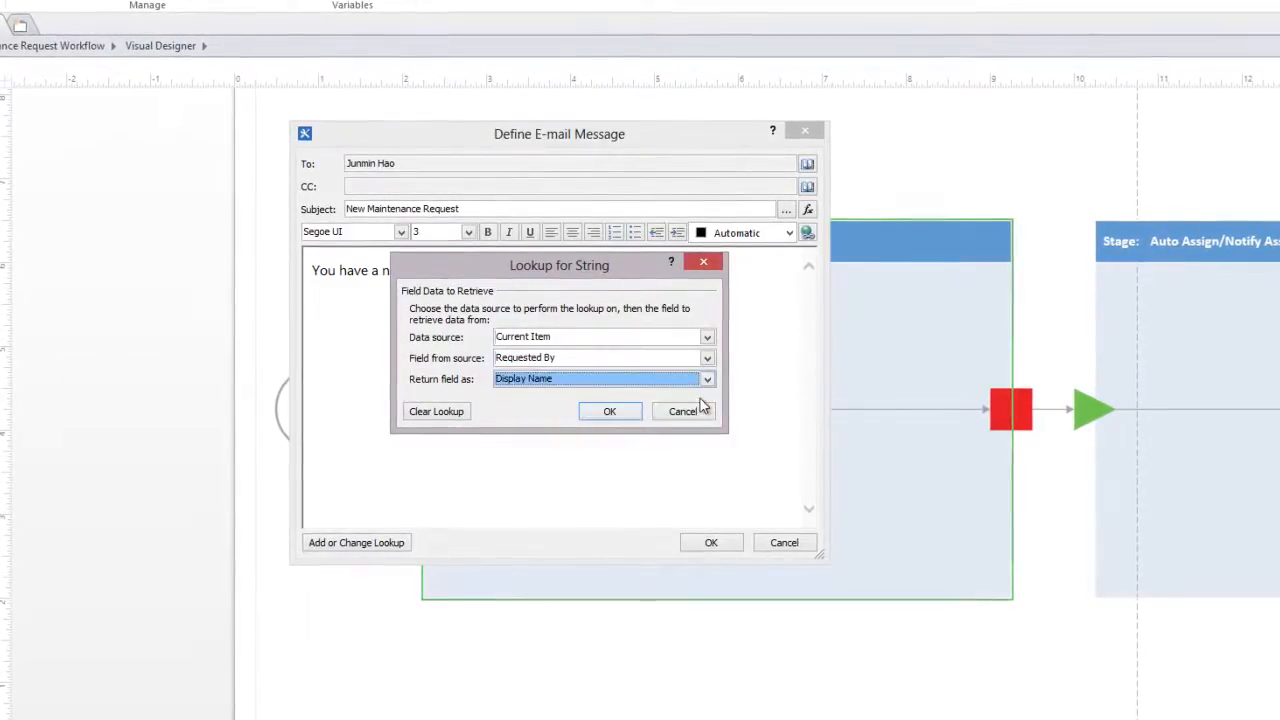
click(608, 412)
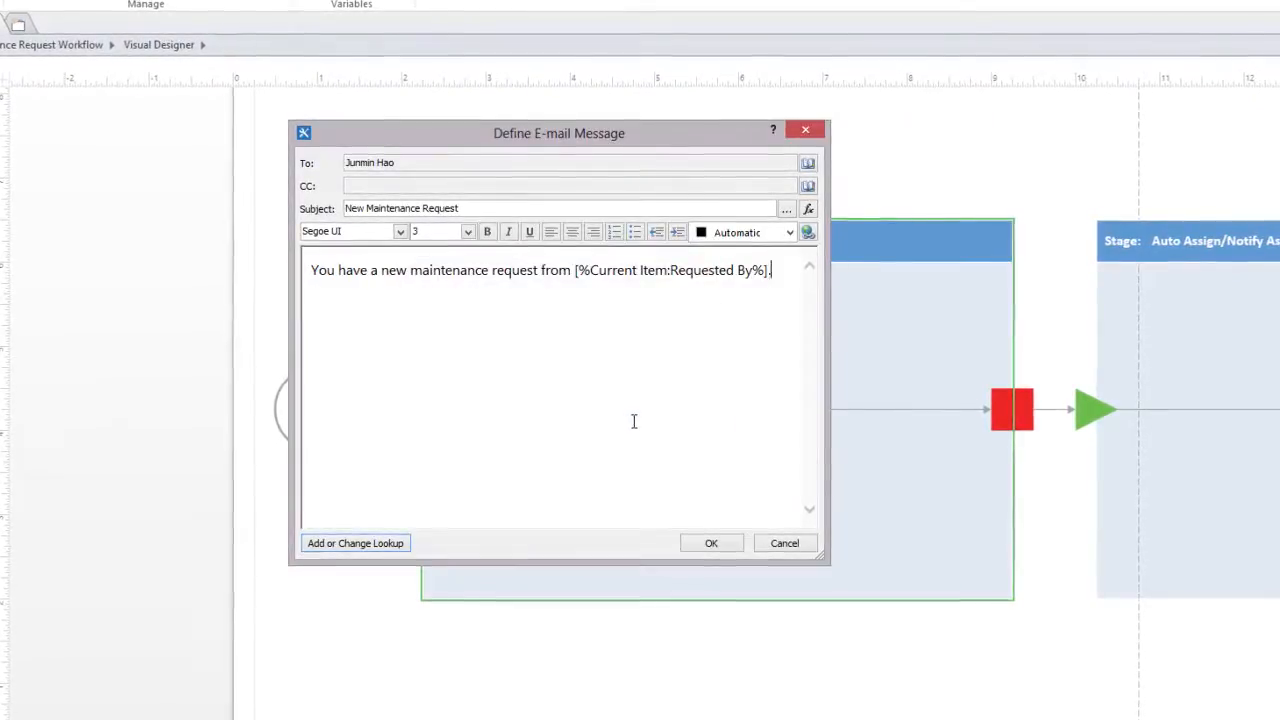
Step: Finish the body with directions to the Maintenance Requests list and save the email
text(Please navigate to the Maintenance Requests list and follow instruct)
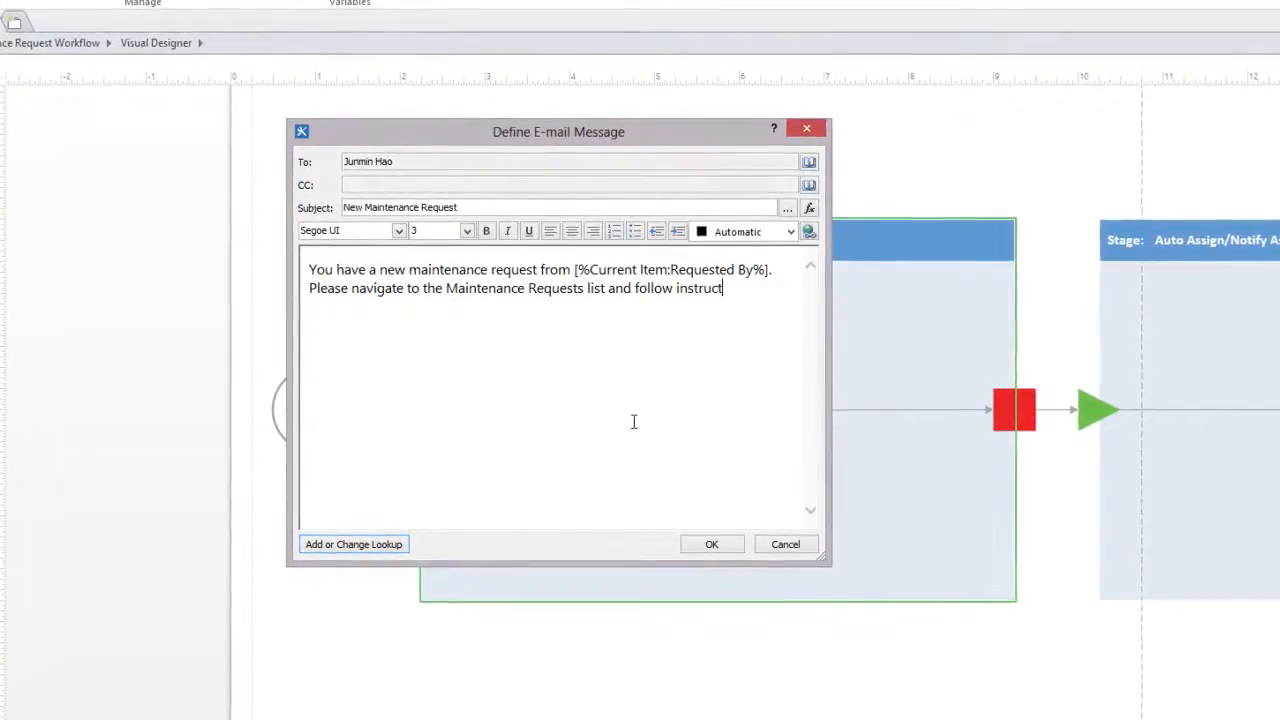
text(ions accordingly.)
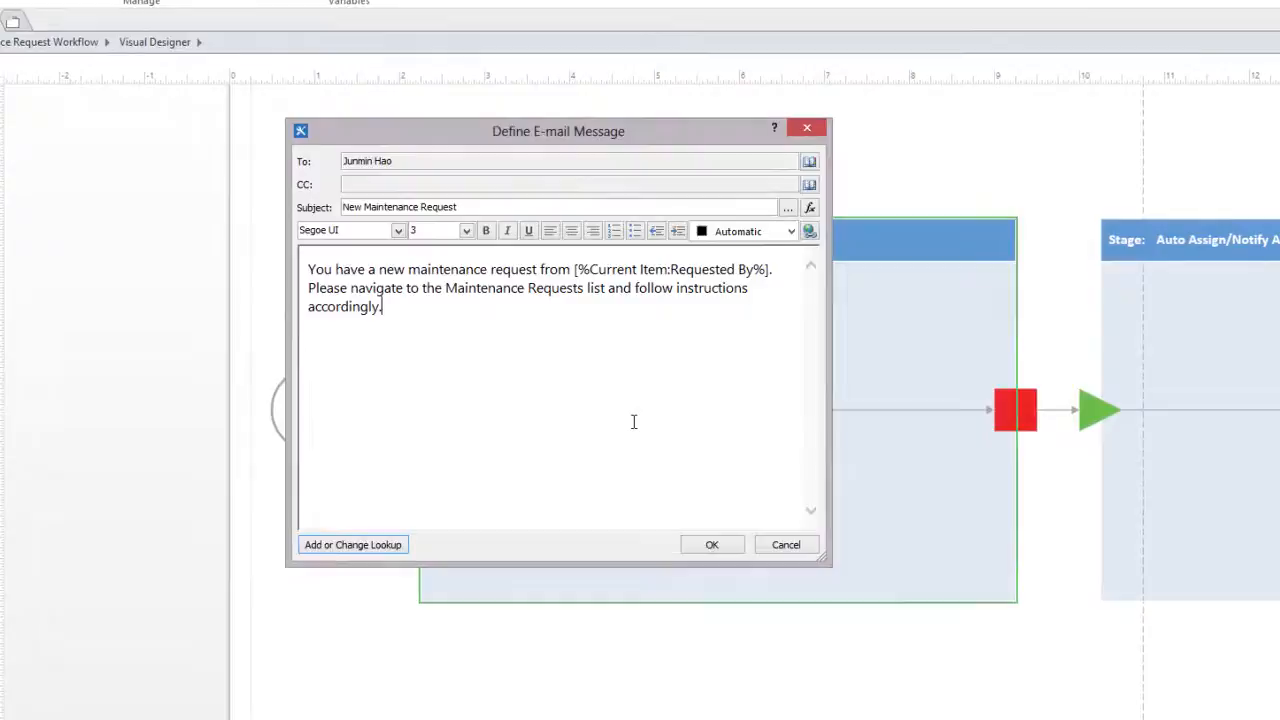
click(712, 544)
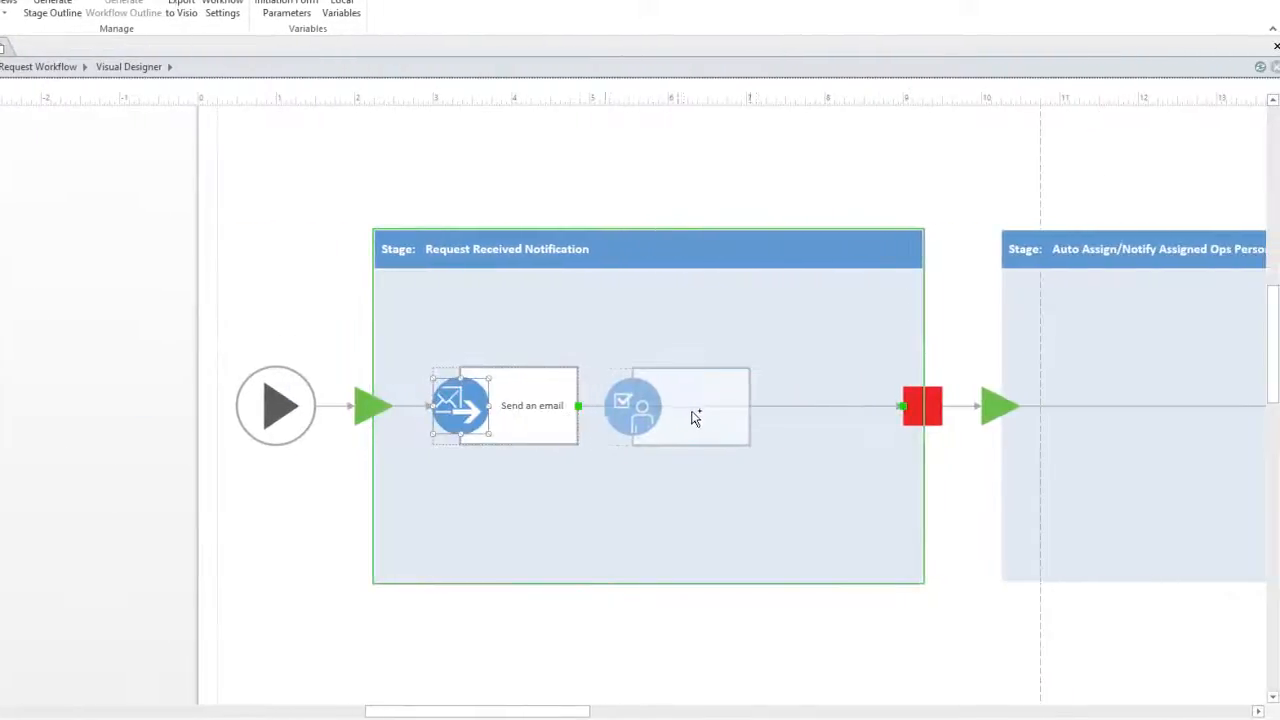
Step: Place an Assign a task action after Send an email and bring up its action menu
click(688, 406)
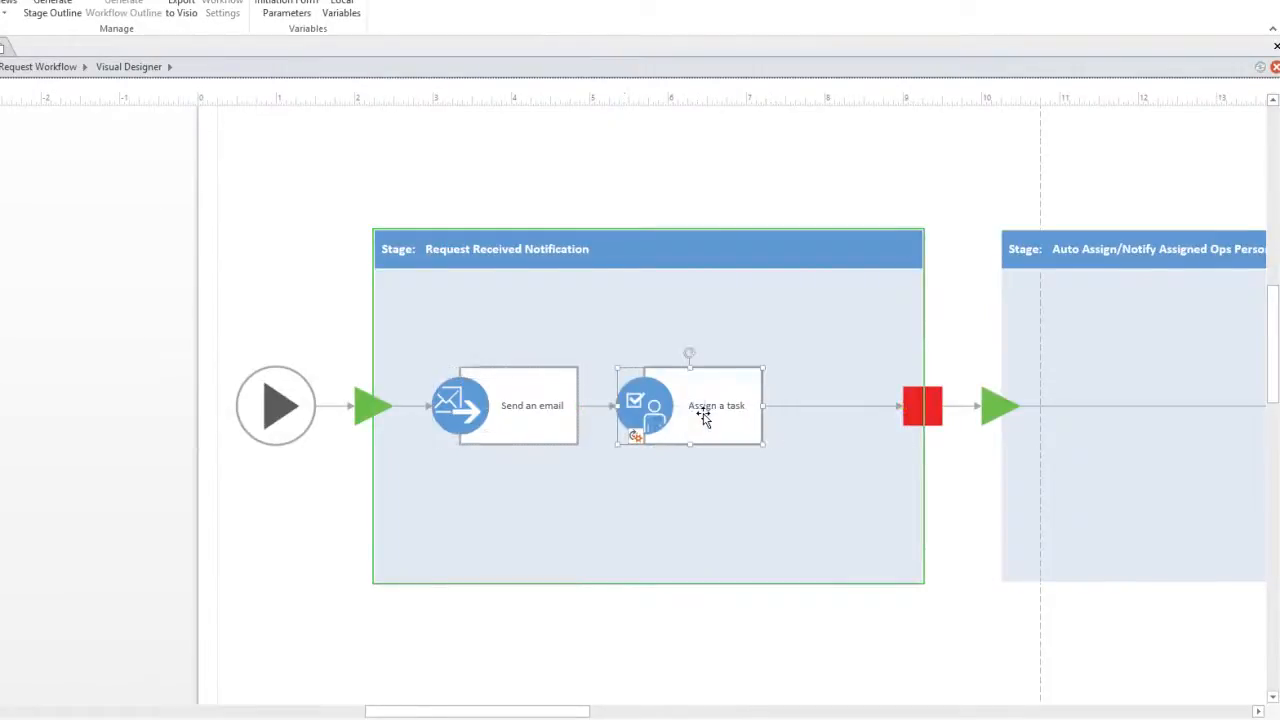
mouse_move(700, 414)
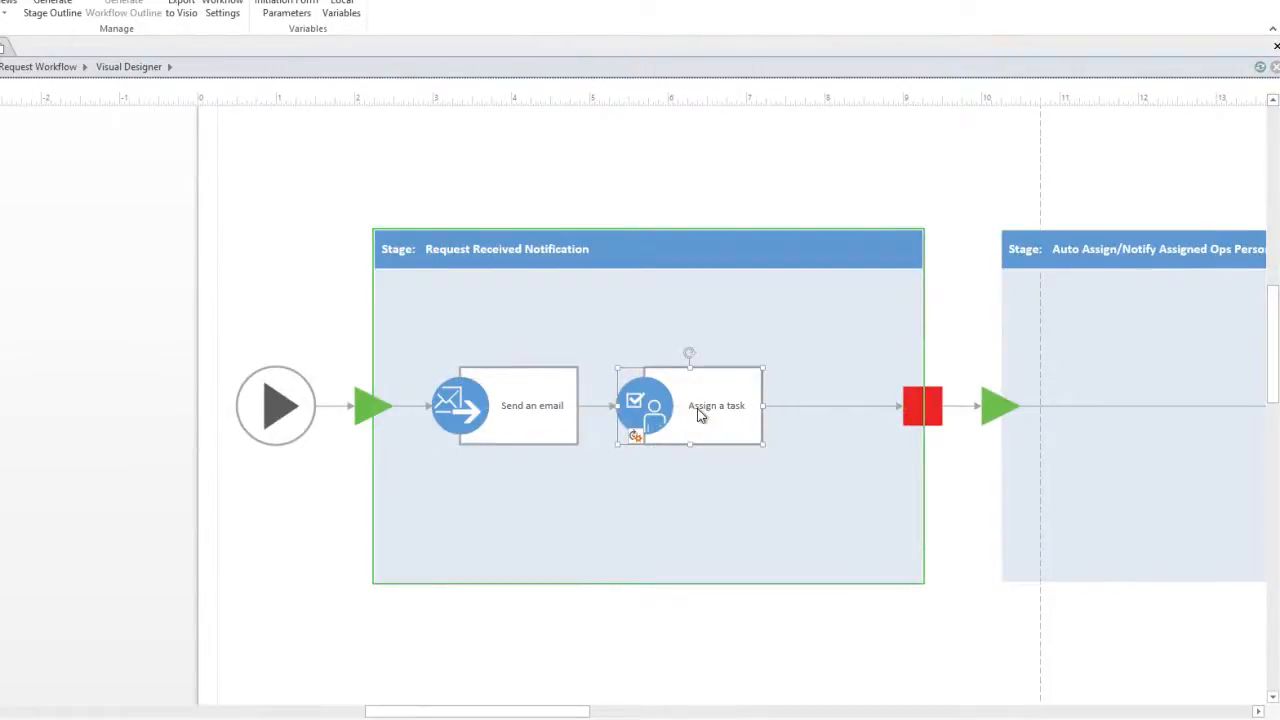
click(640, 438)
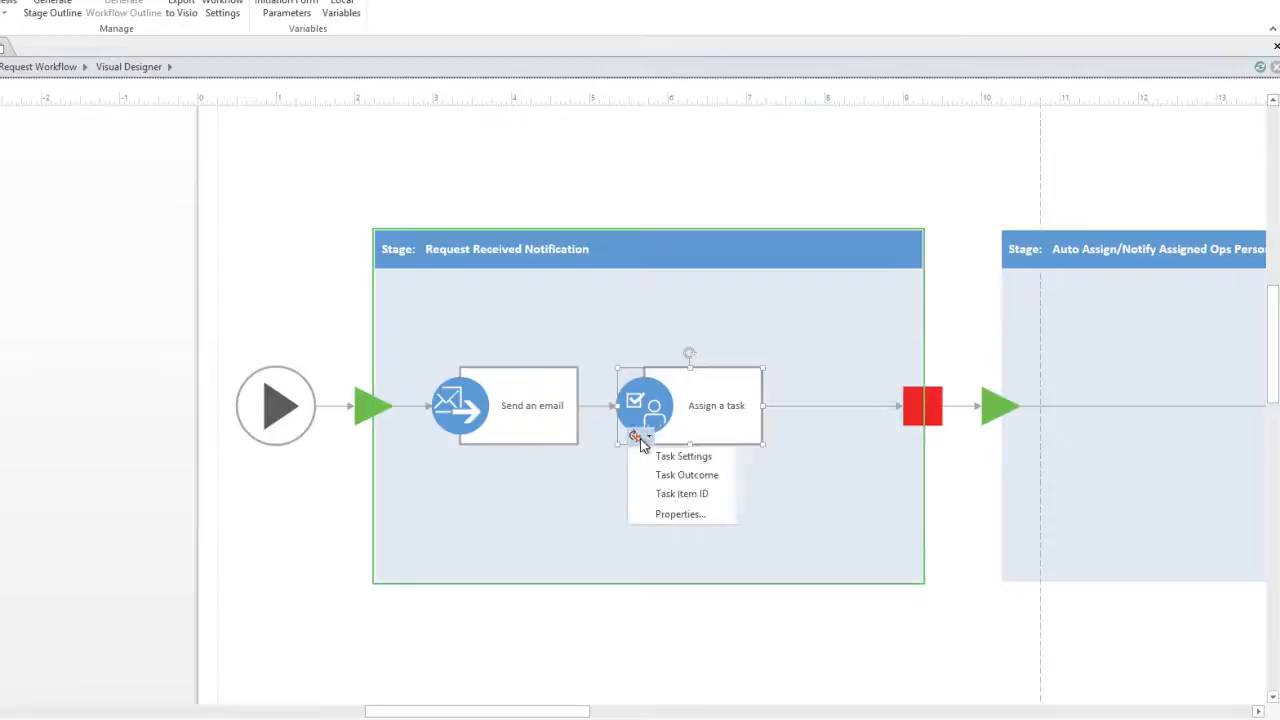
mouse_move(680, 456)
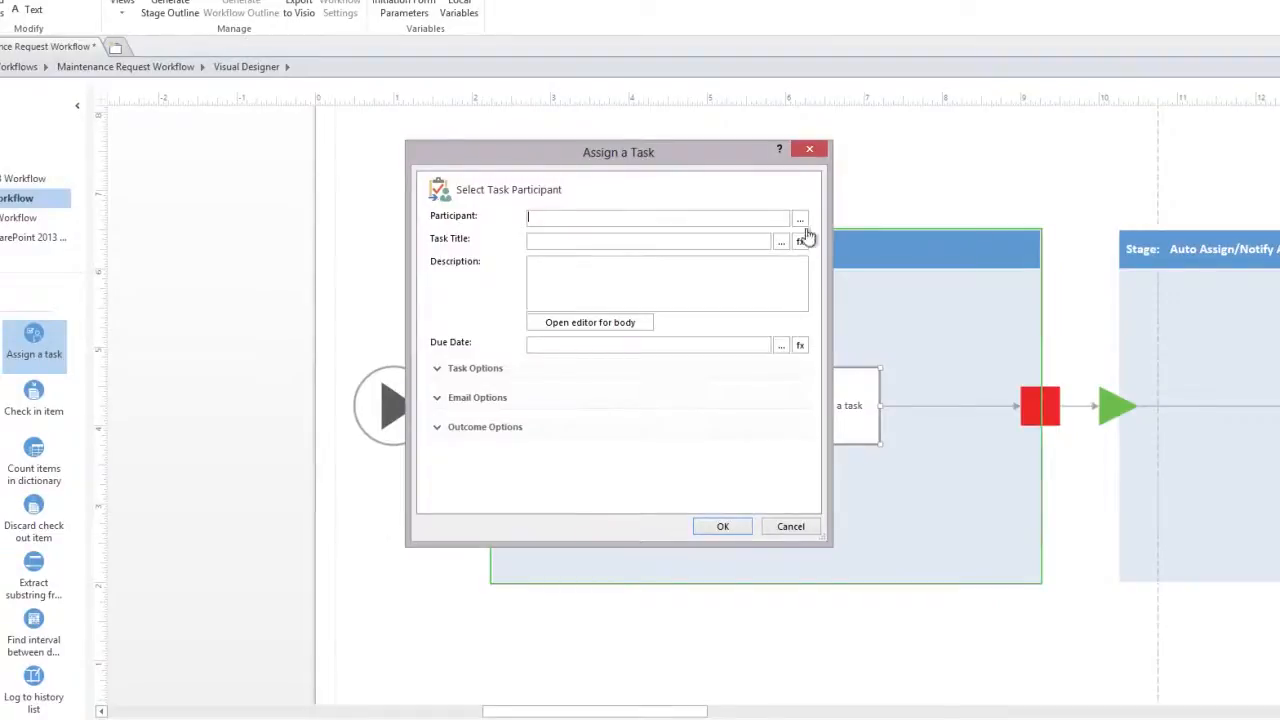
Step: Assign the task participant Julian Isla from the site users list
click(800, 216)
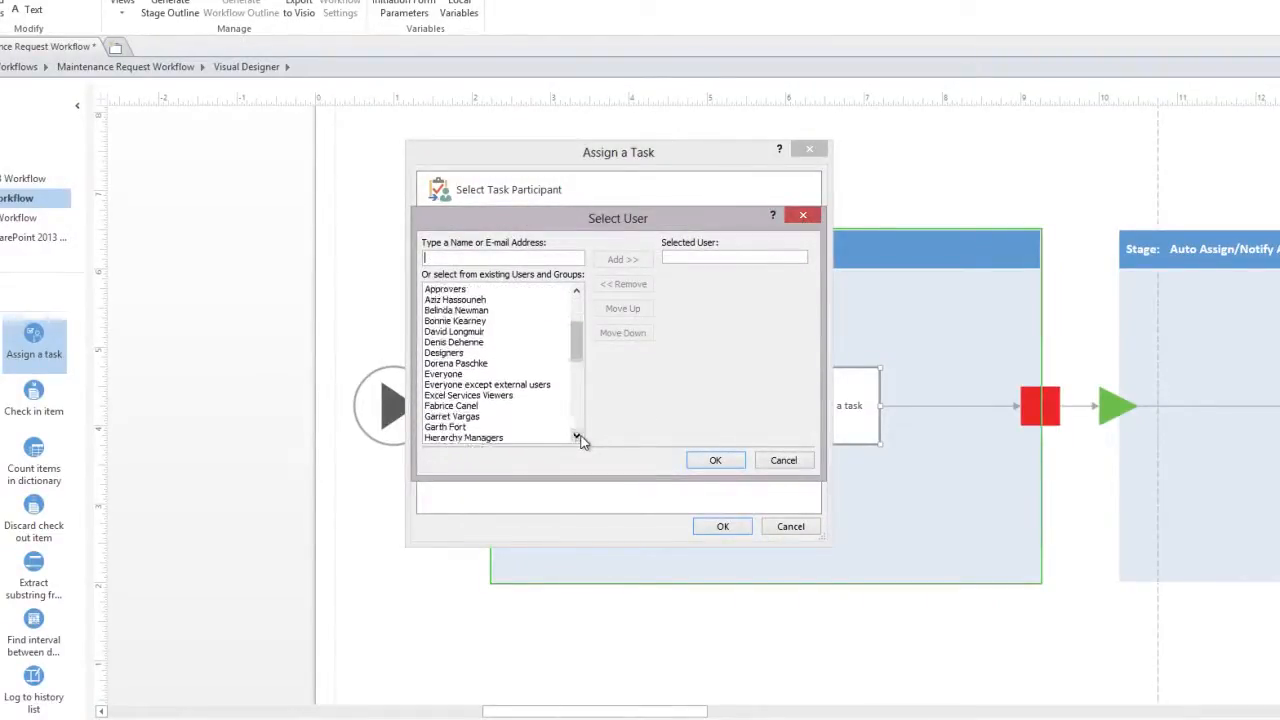
scroll(down, 3)
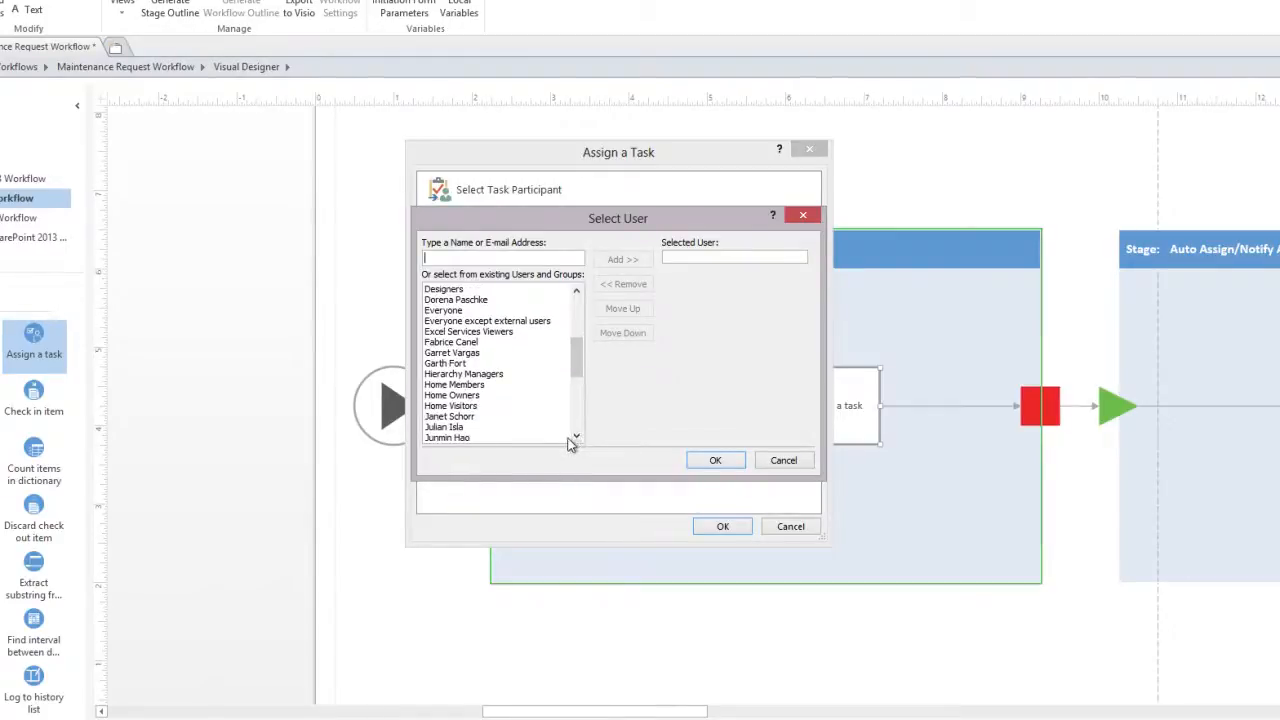
click(622, 260)
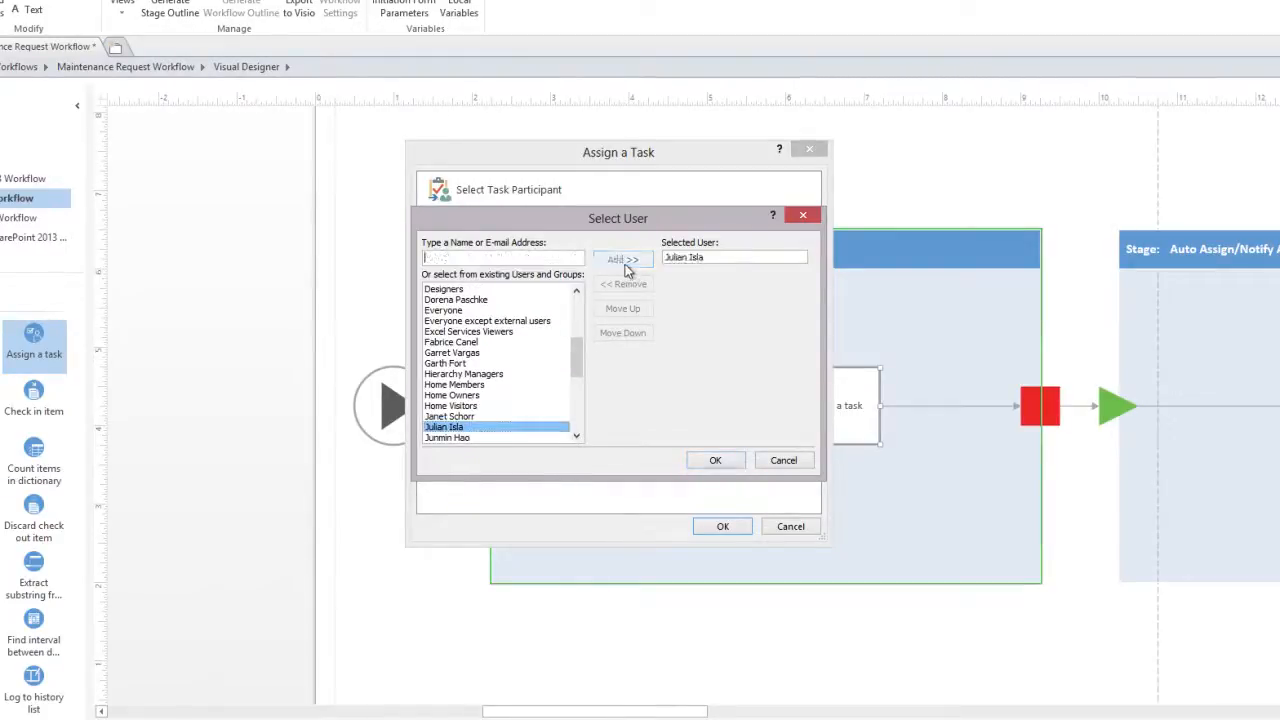
click(716, 460)
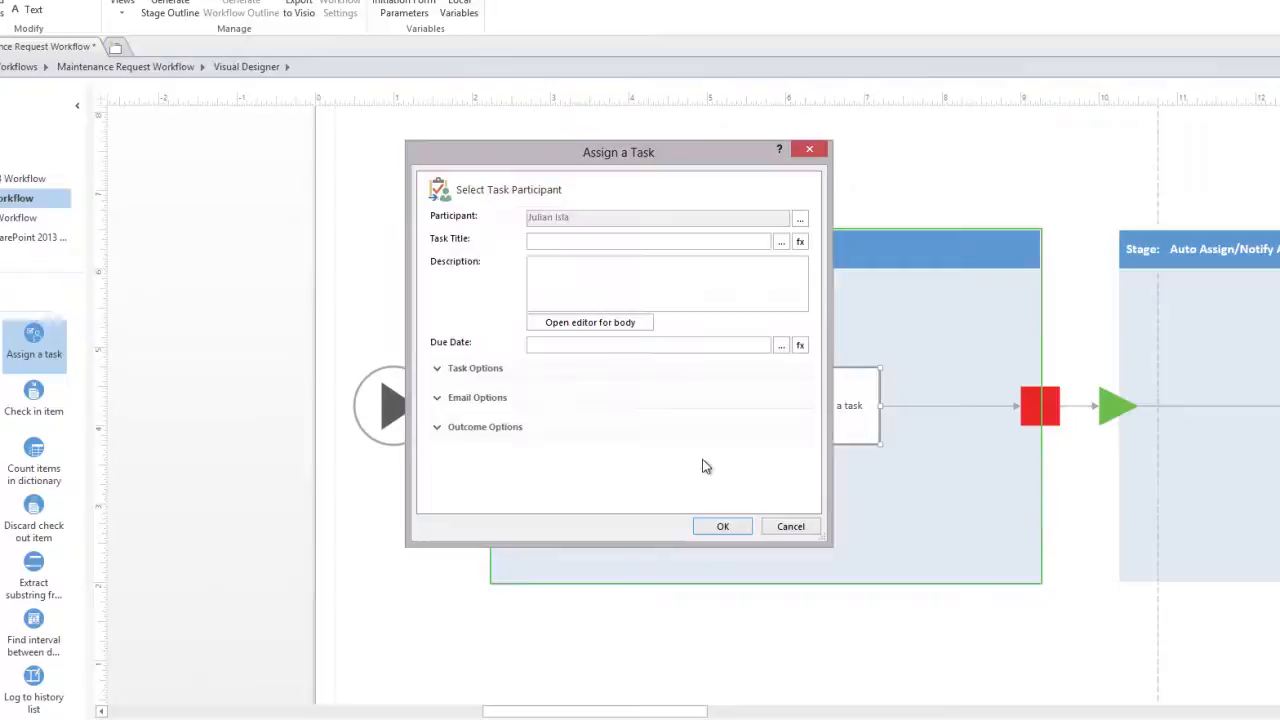
mouse_move(578, 254)
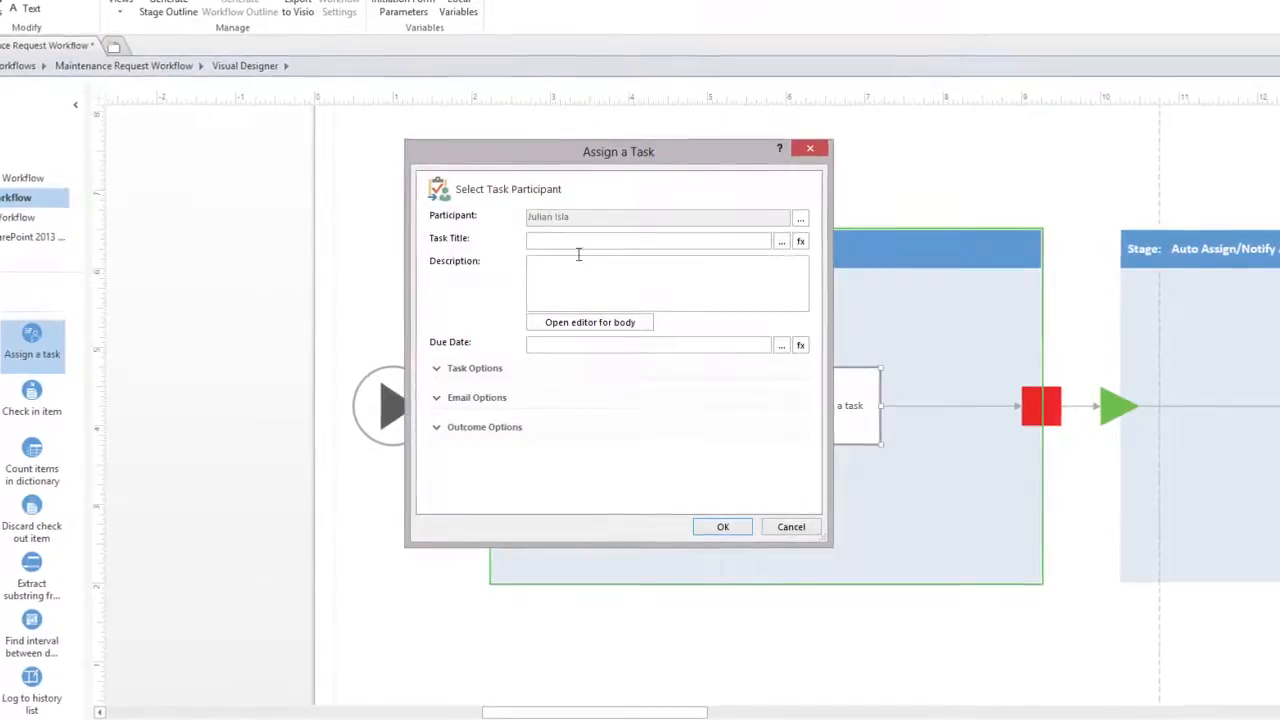
Step: Title the task 'Review Maintenance Request', confirm it, and publish the workflow
text(P)
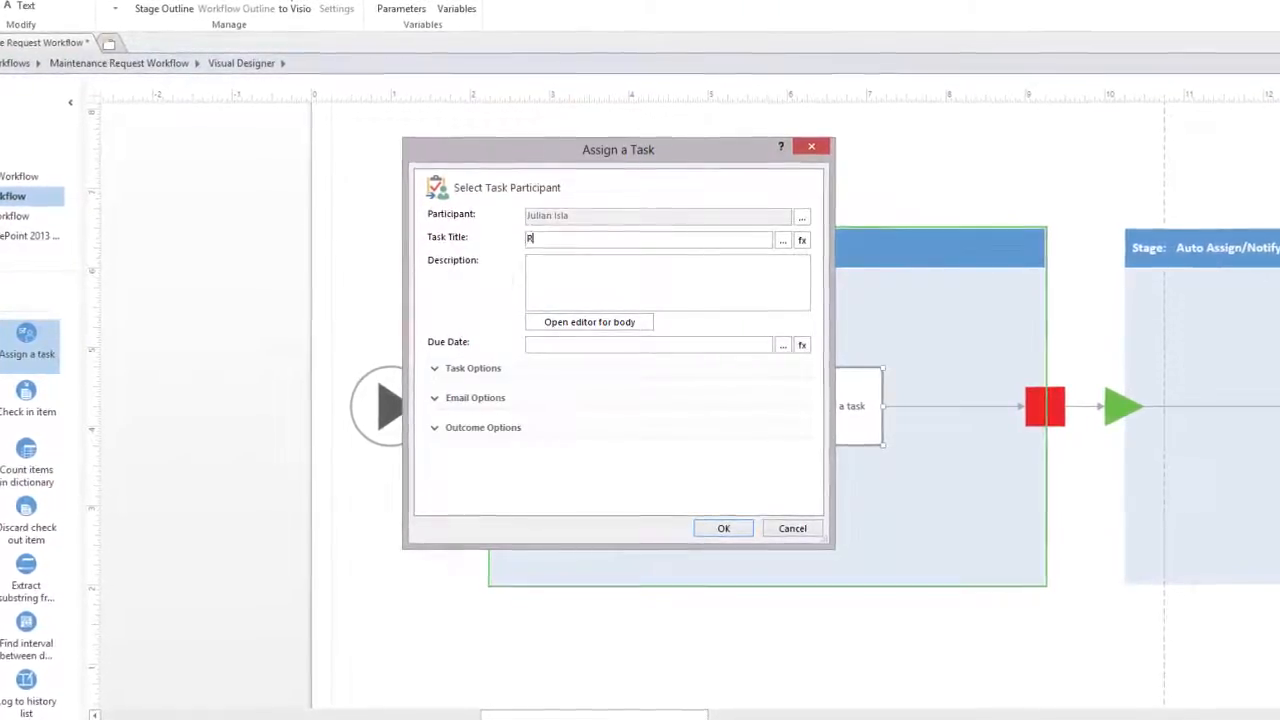
text(Review Maintenance Request)
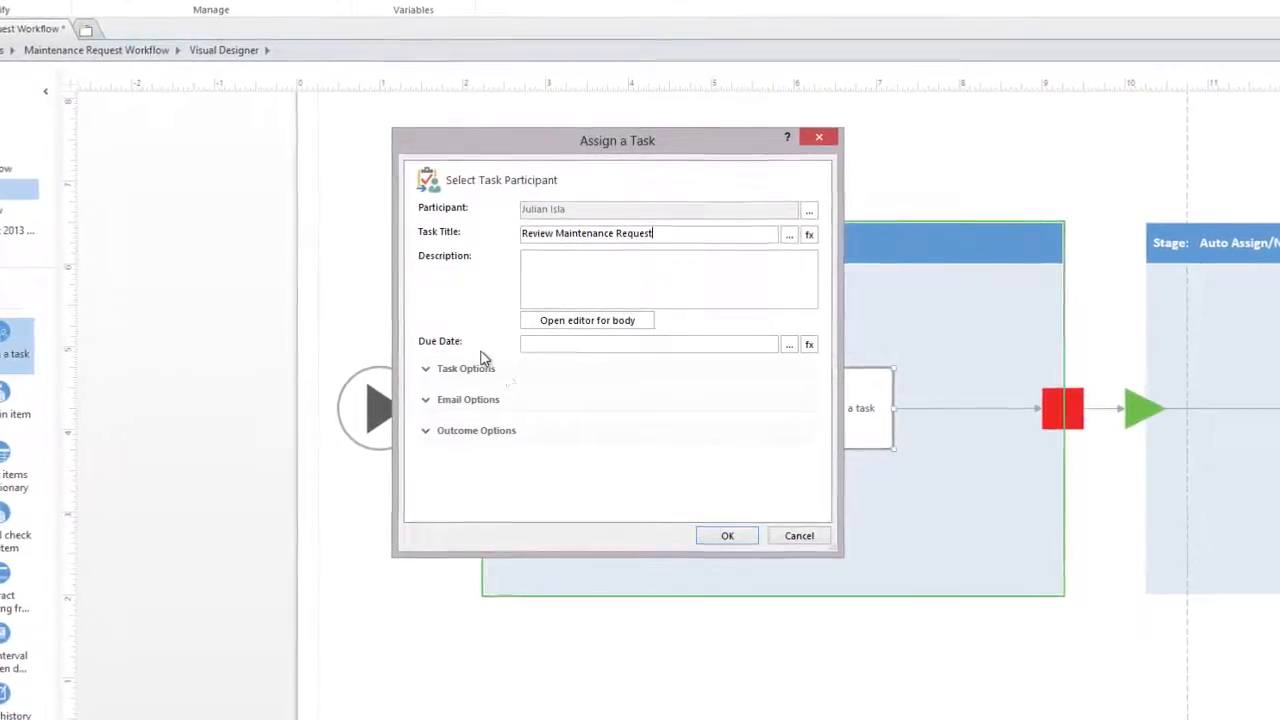
click(728, 536)
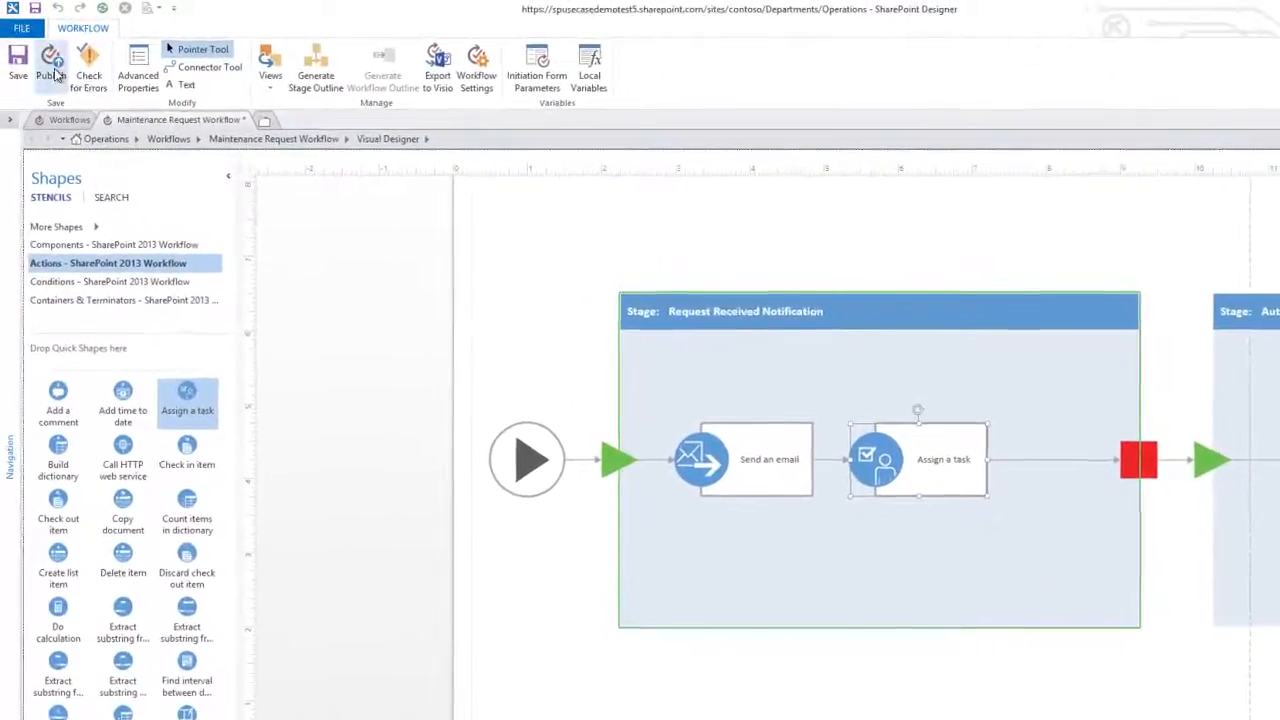
click(436, 70)
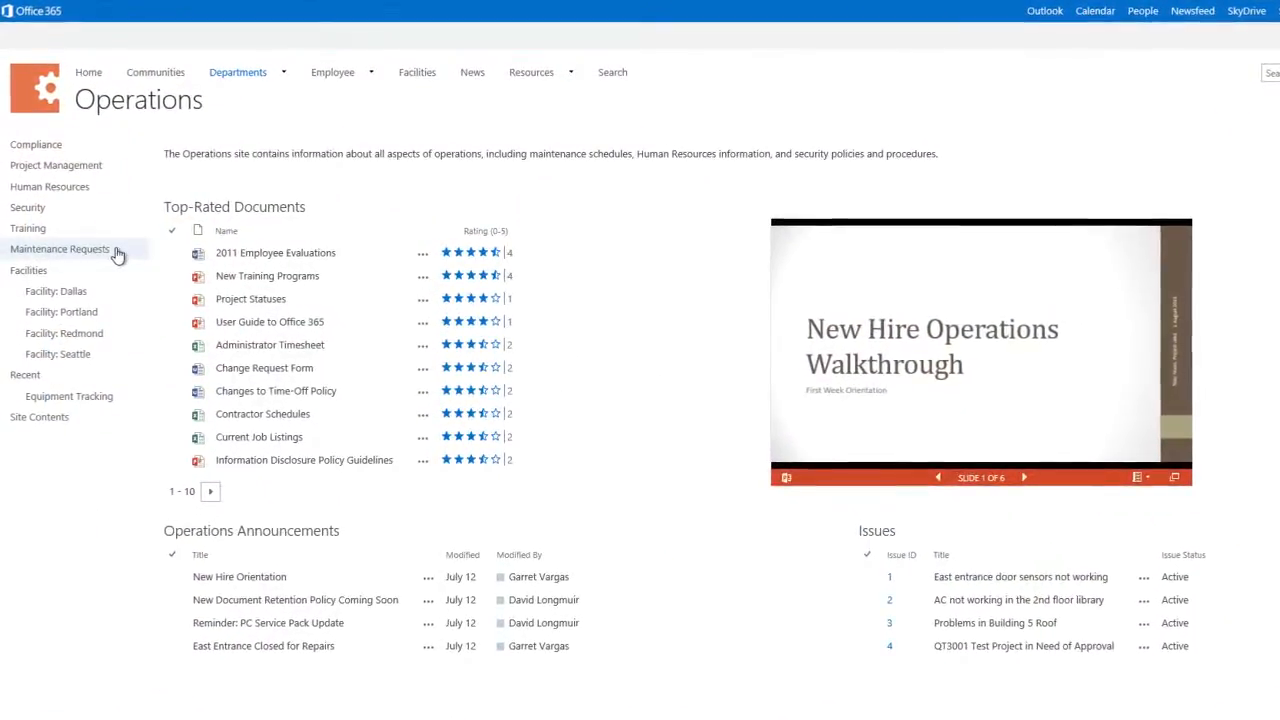
Step: In Maintenance Requests' Workflow Settings, set the workflow to start on new item creation
click(60, 248)
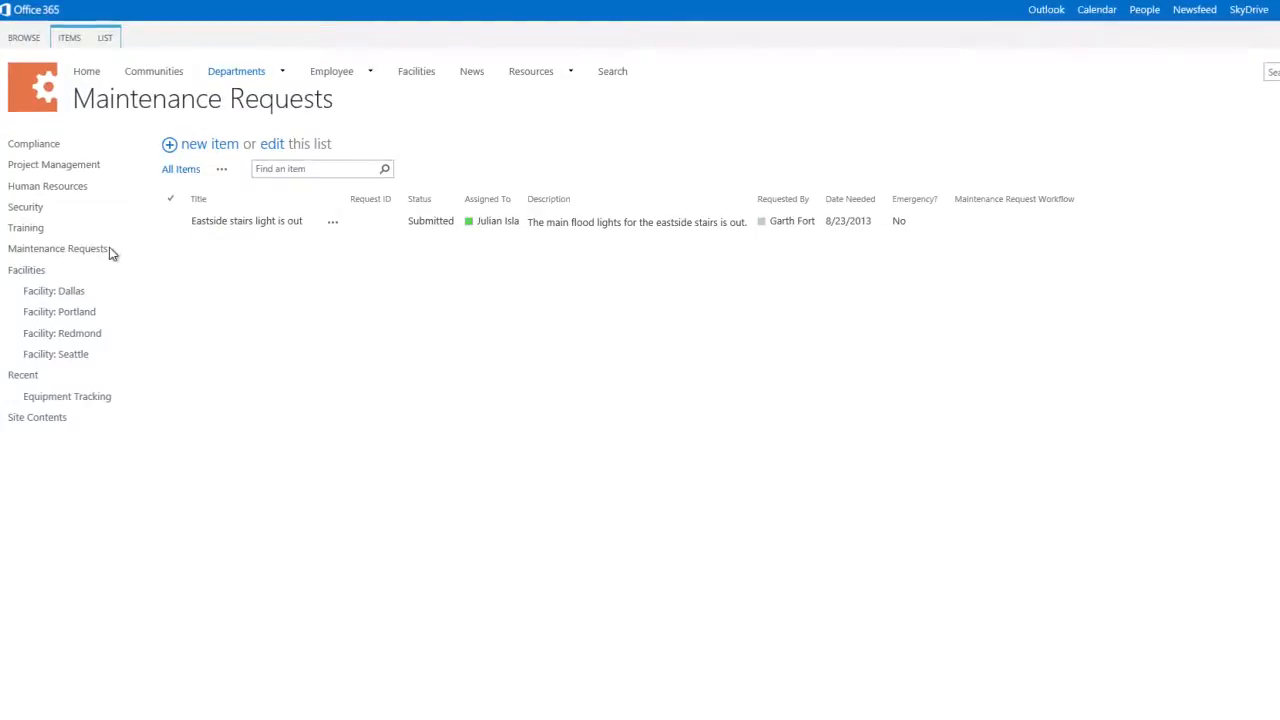
click(104, 40)
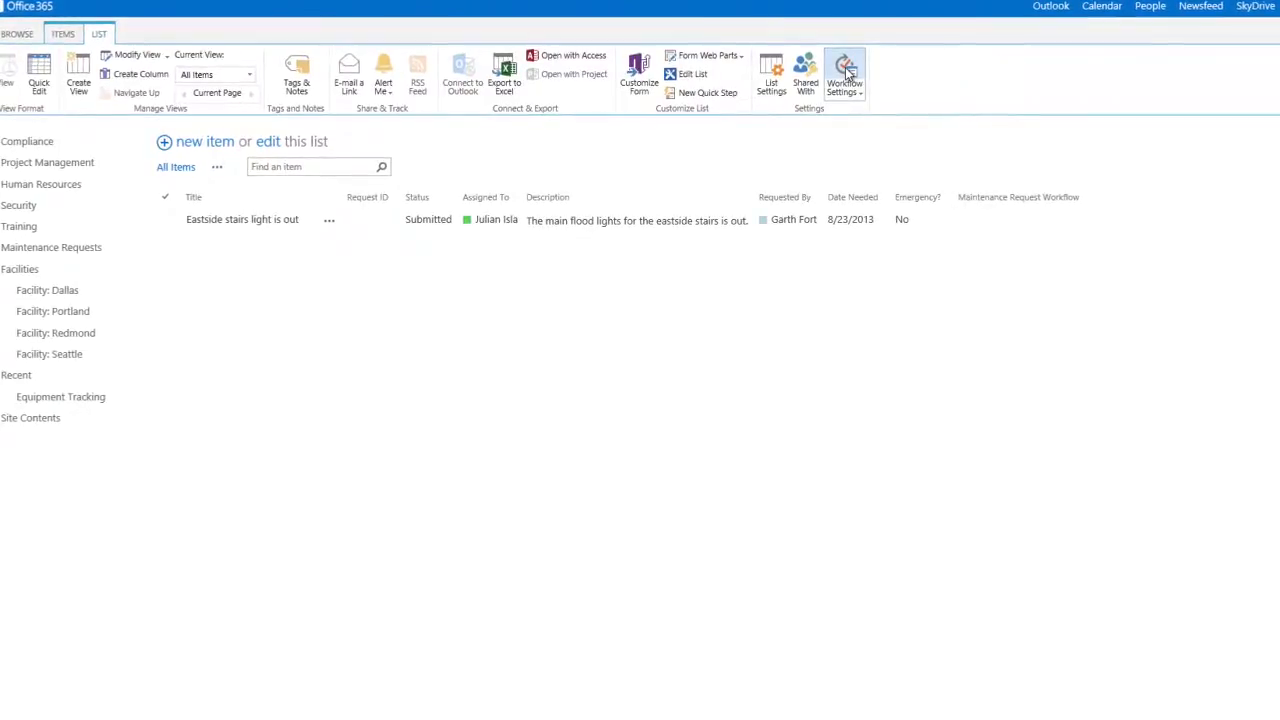
click(840, 70)
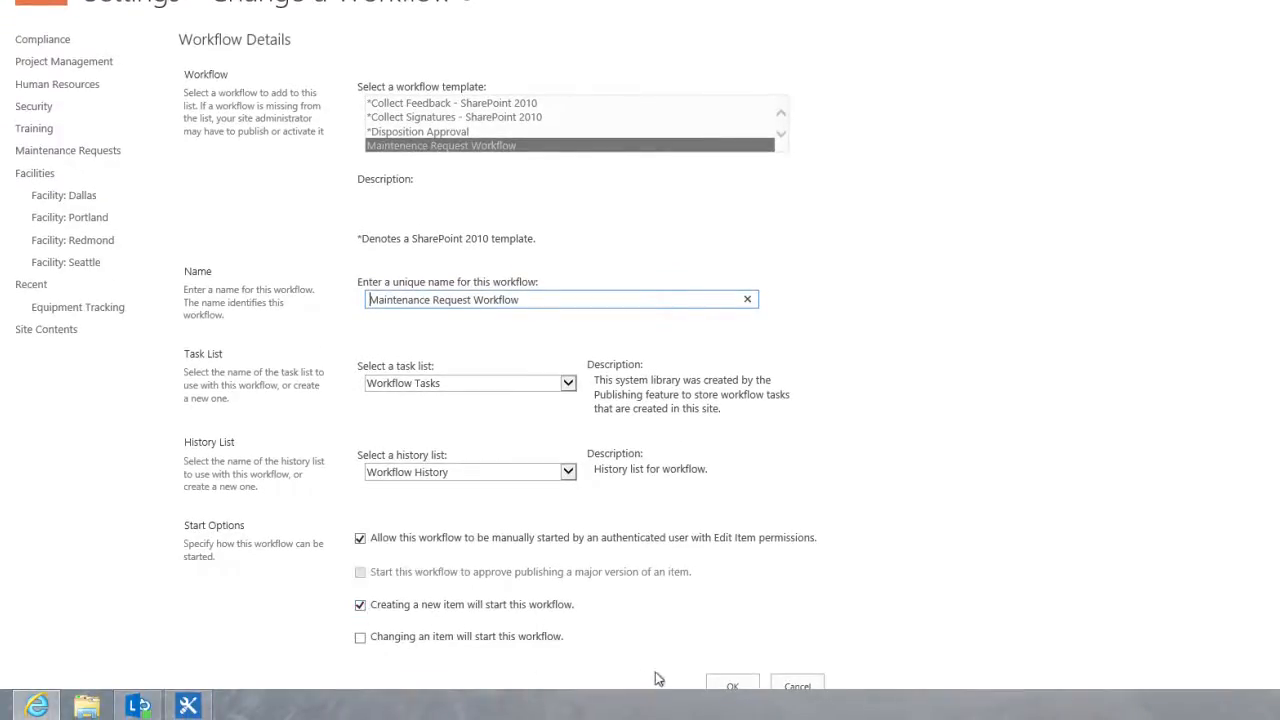
click(740, 684)
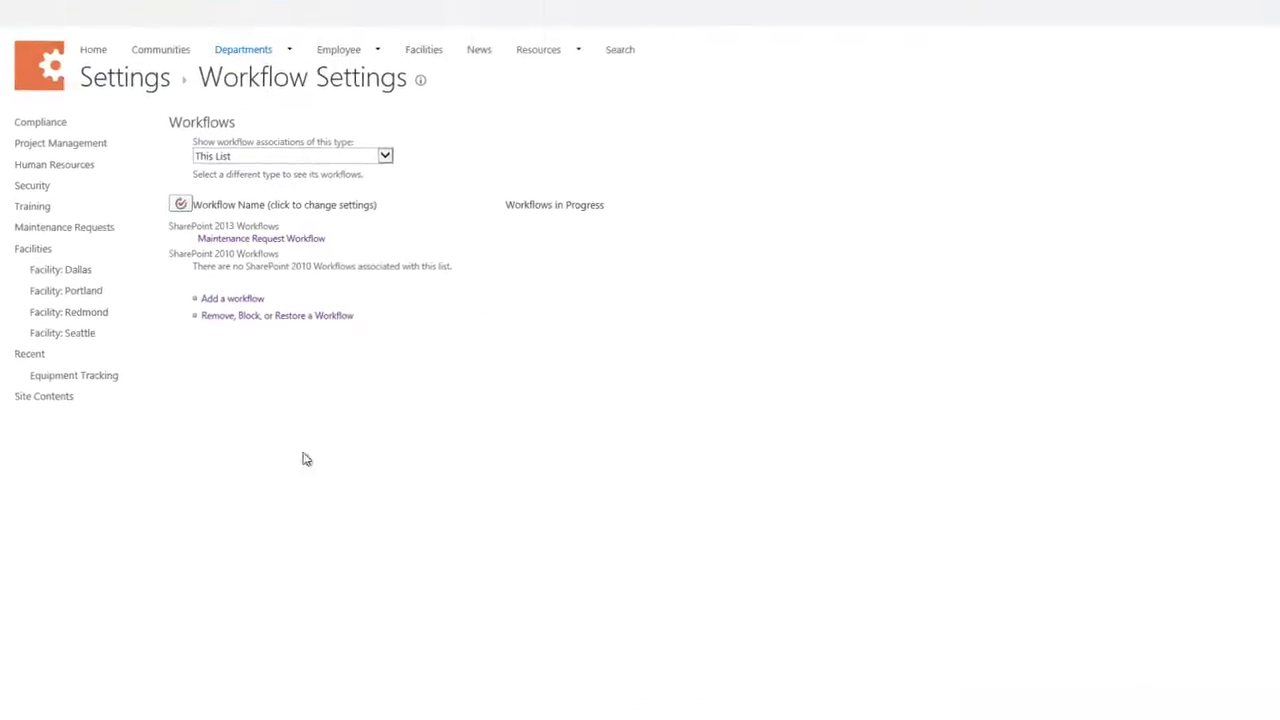
click(64, 228)
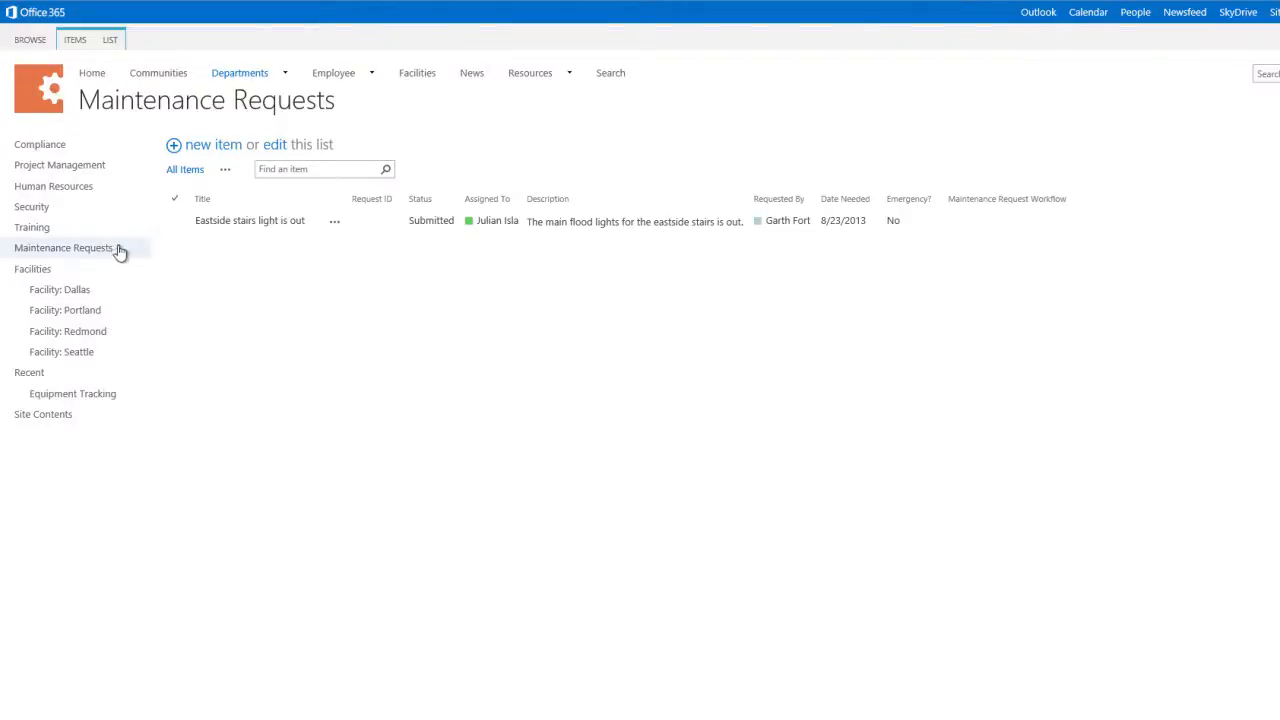
mouse_move(212, 148)
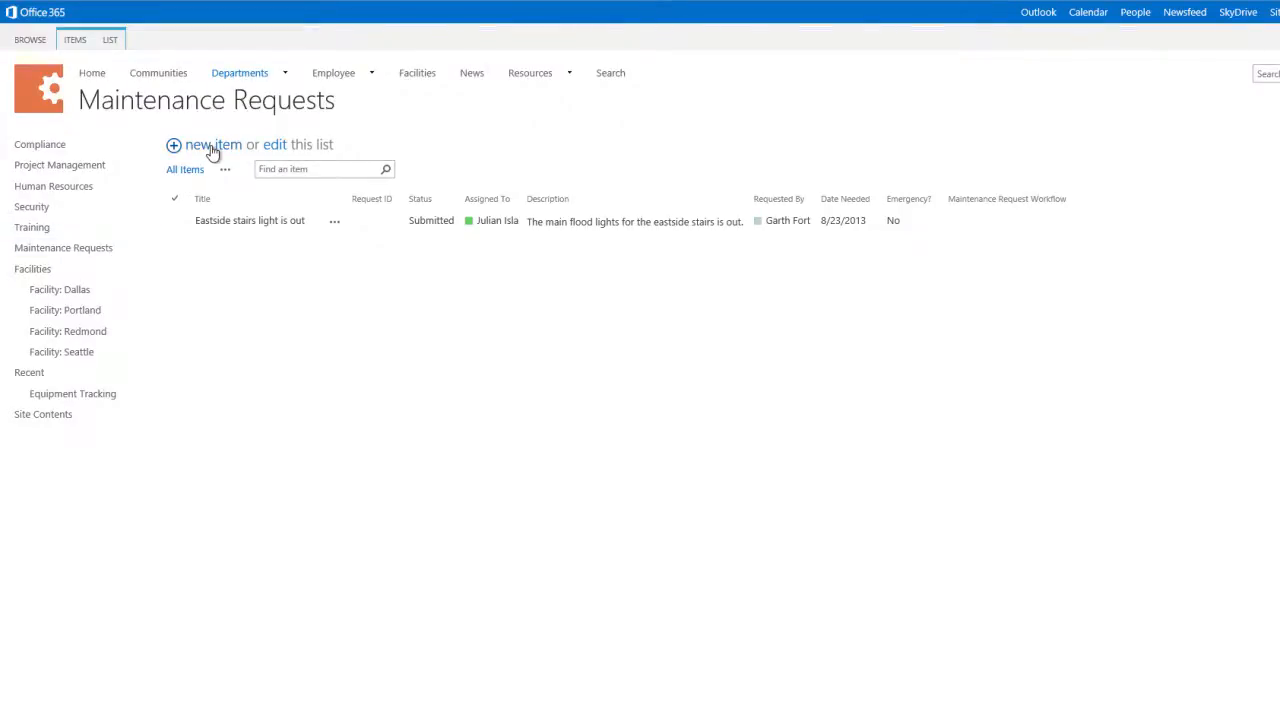
Step: Start a new request titled 'Printer needs ink' with Request ID 1234 and assignee Jul (suggested person)
click(212, 144)
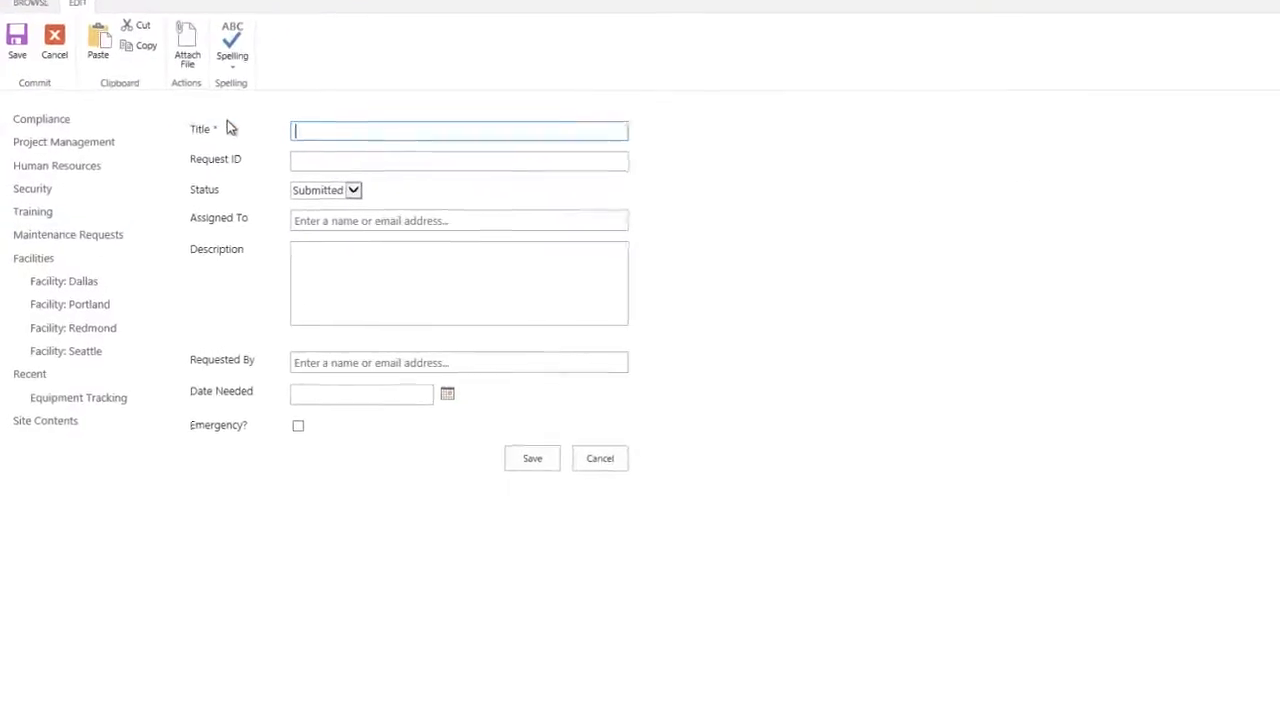
text(Printer nee)
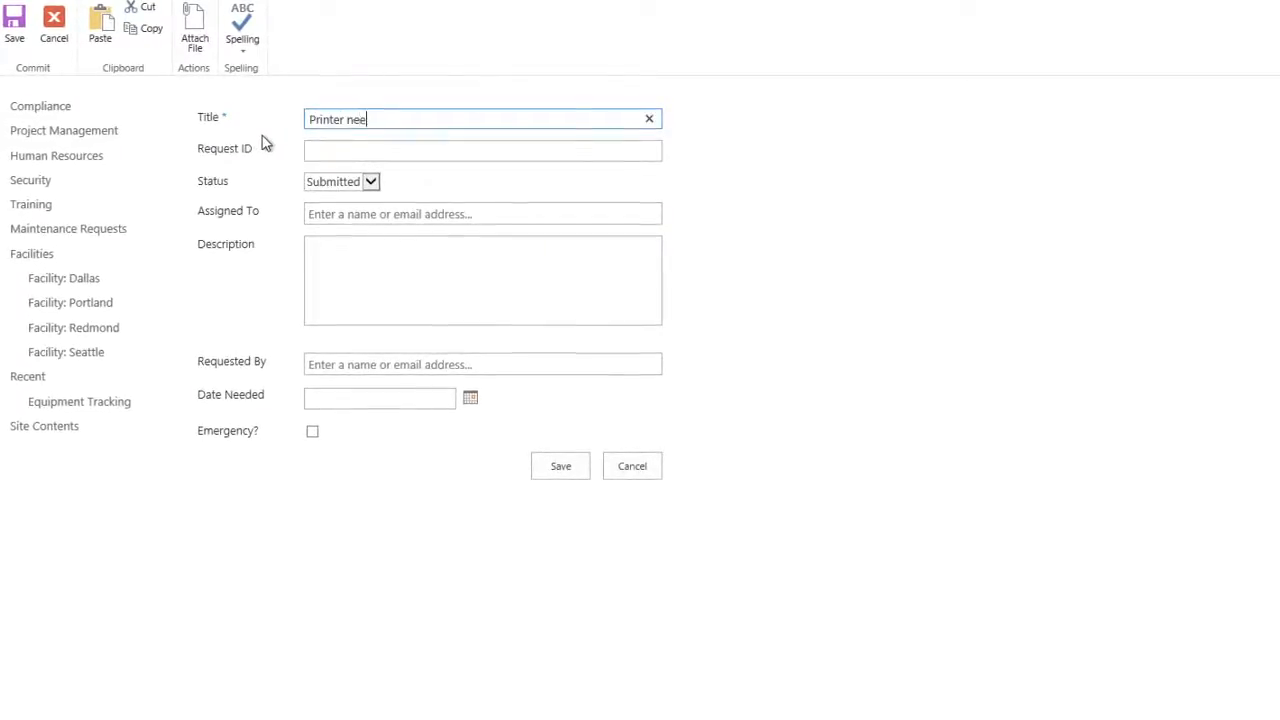
text(1234)
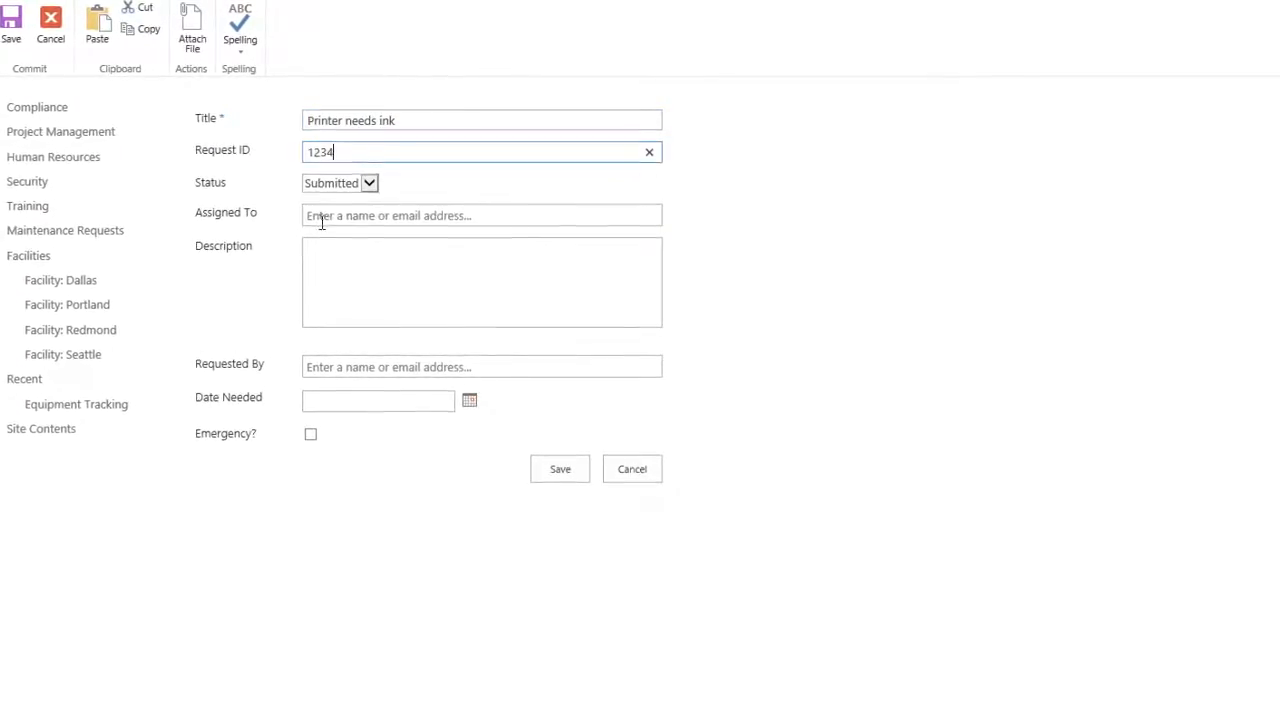
text(Jul)
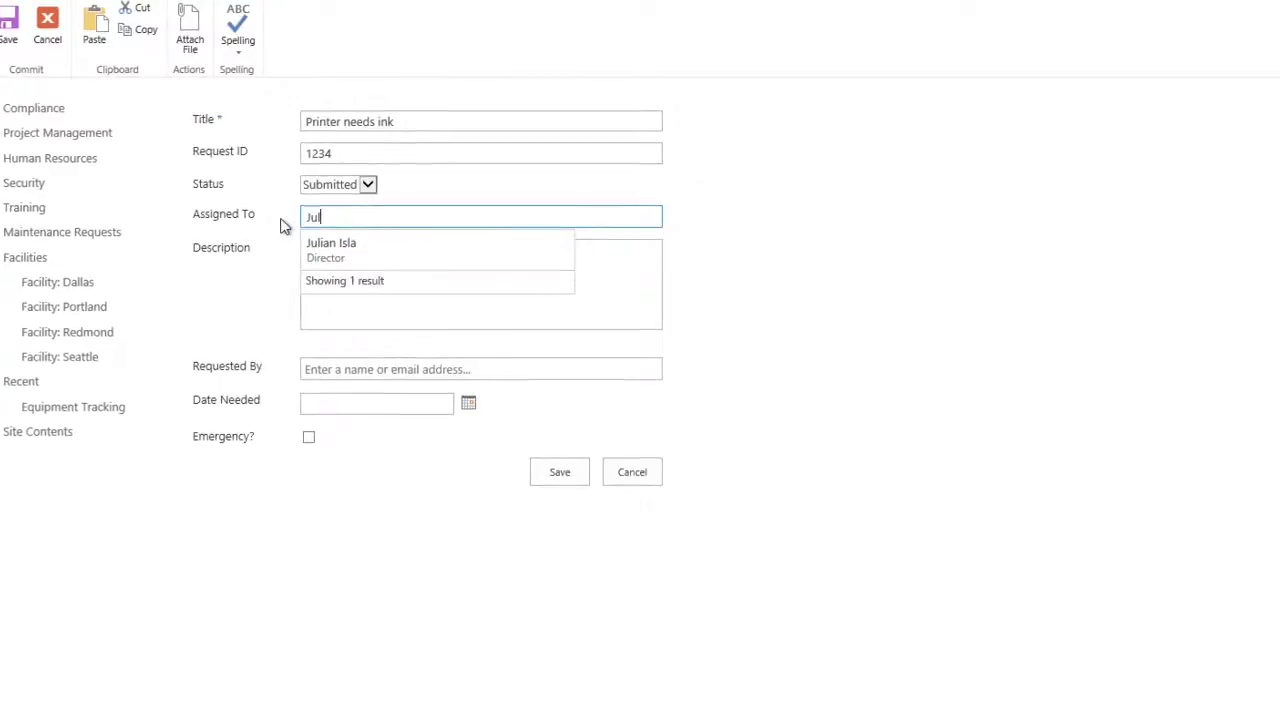
click(332, 248)
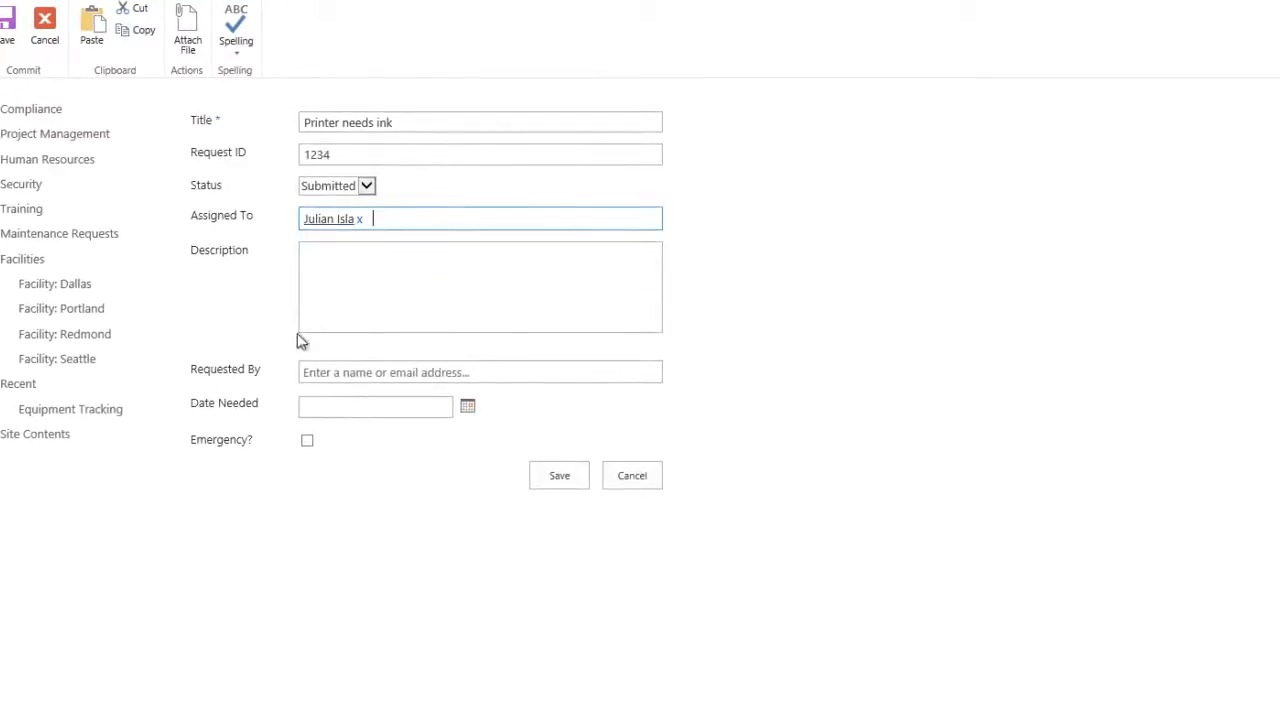
Step: Set requester Jun (suggested person), Date Needed November 5, mark Emergency and save the item
text(Jun)
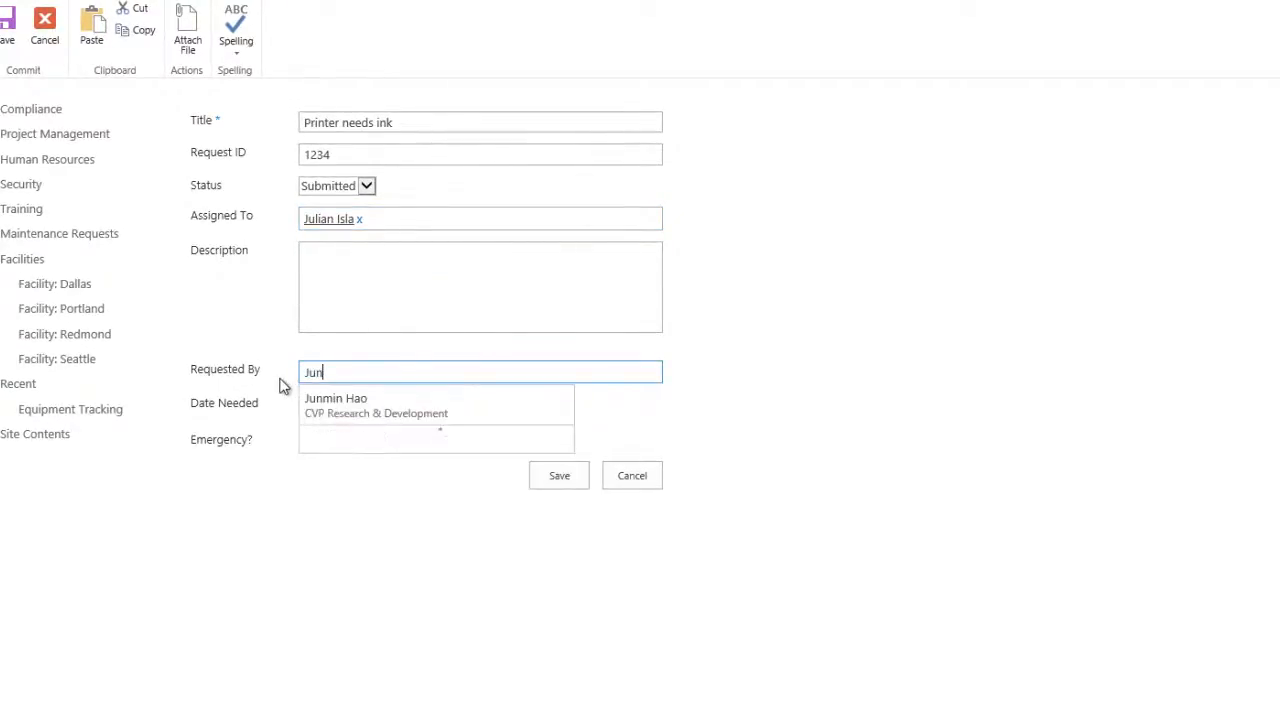
click(336, 404)
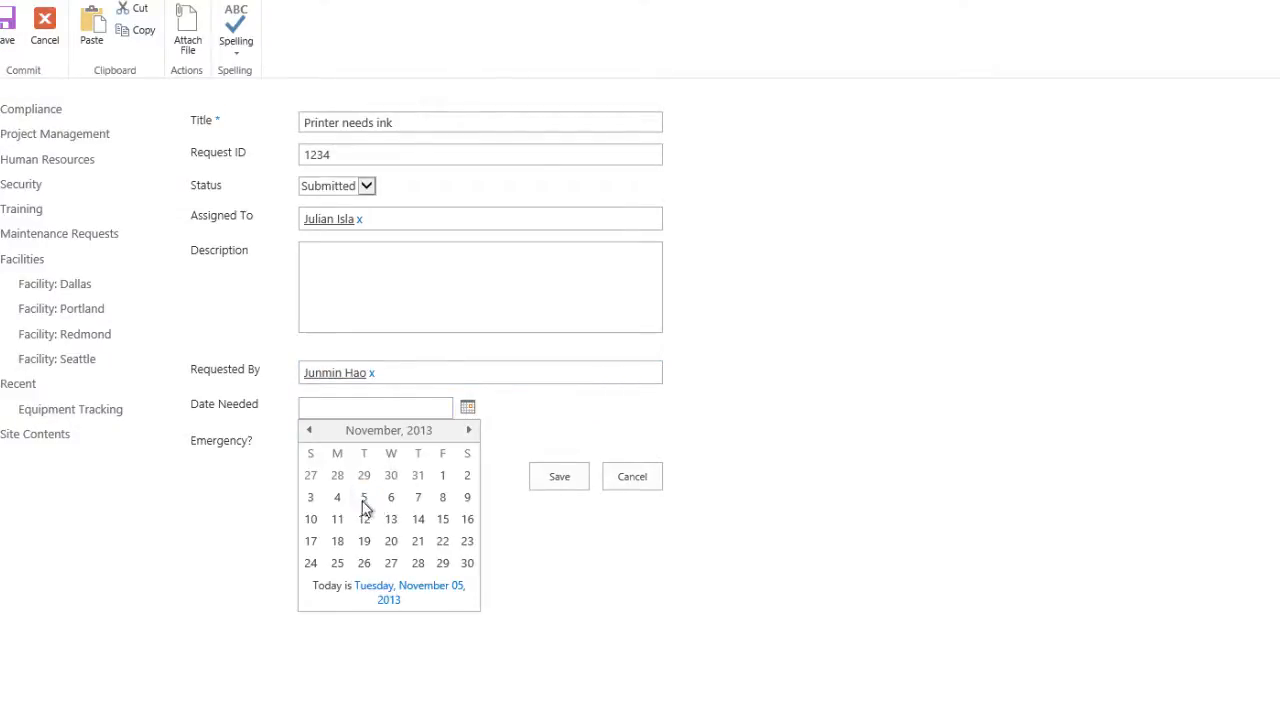
click(364, 498)
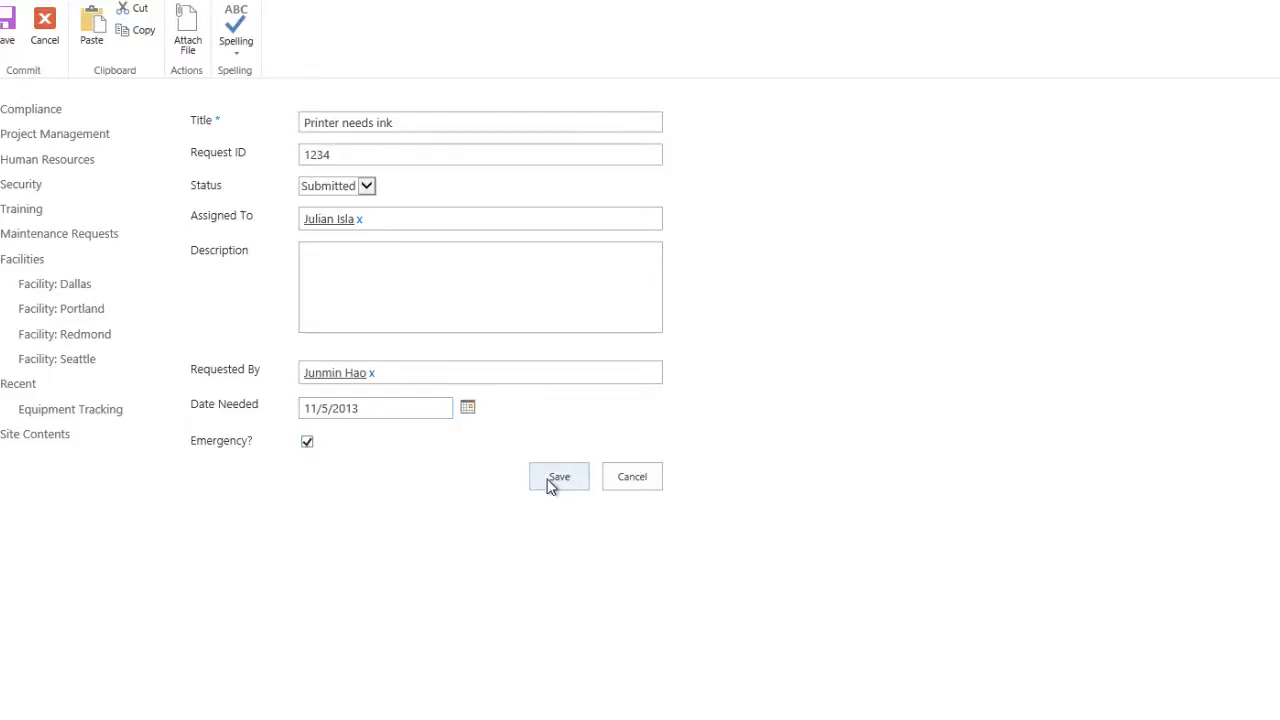
click(558, 476)
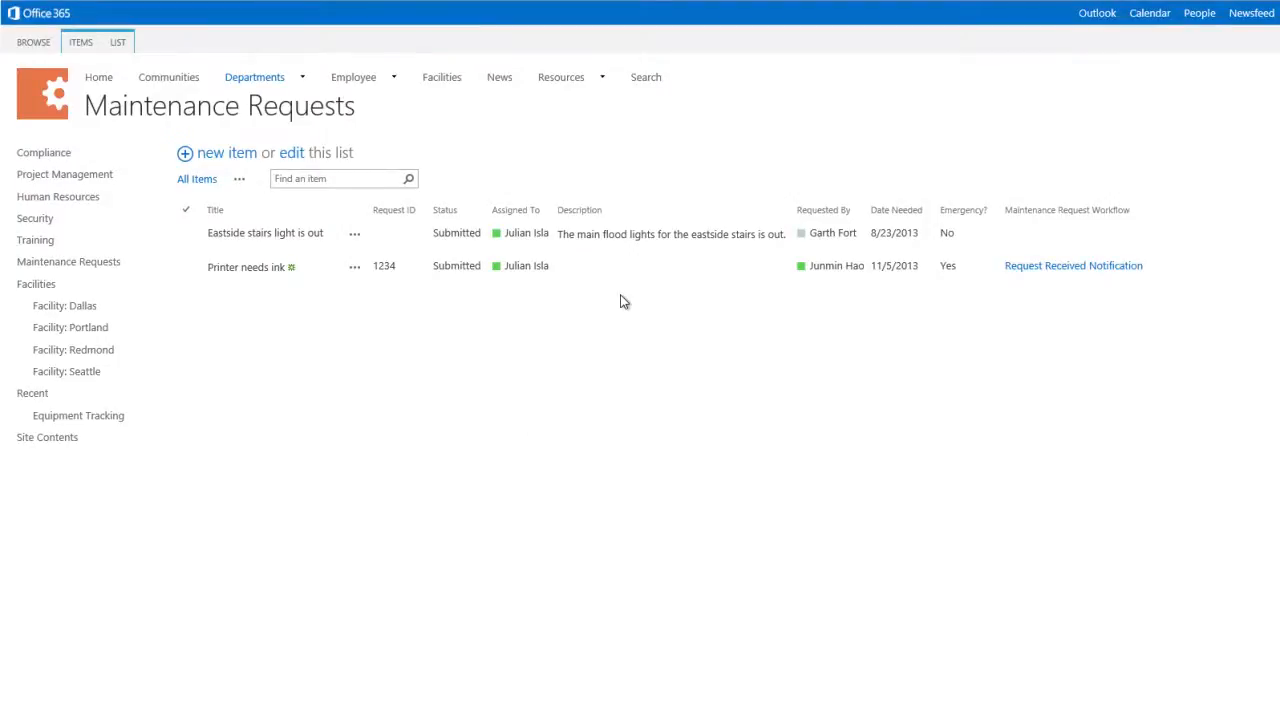
mouse_move(1032, 304)
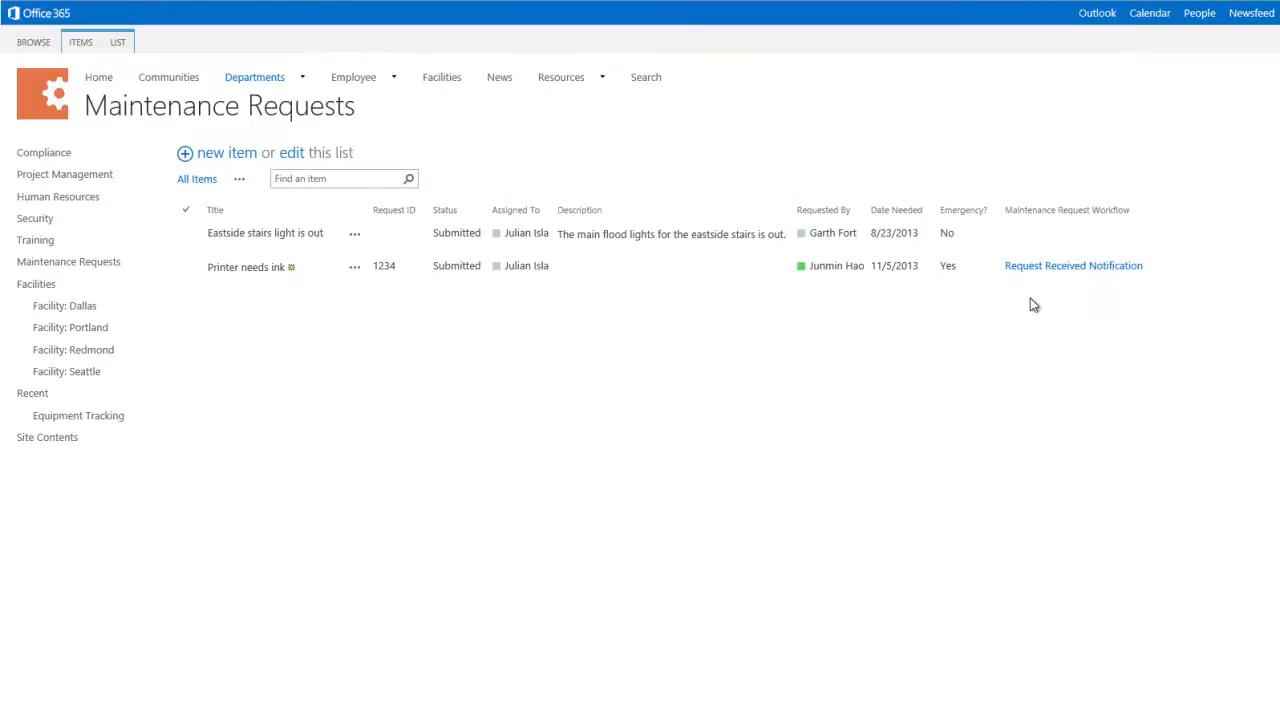
mouse_move(1048, 280)
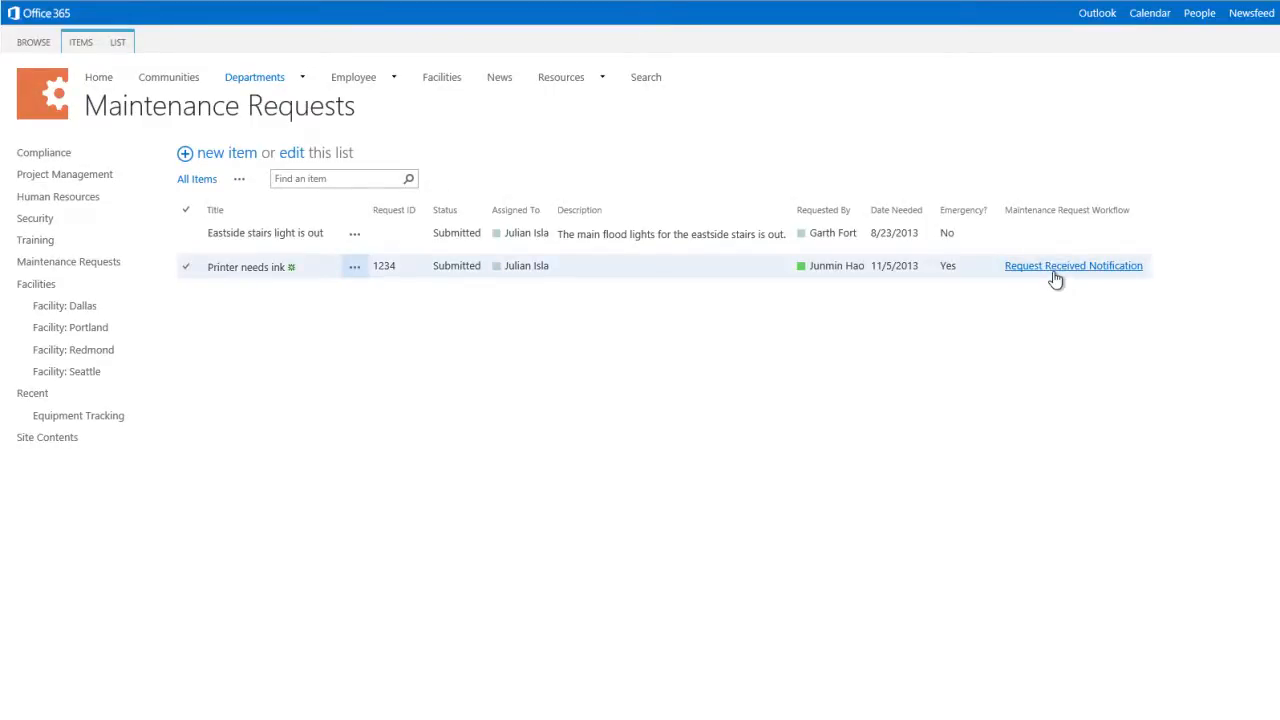
Step: Follow the Request Received Notification link to view the new request's workflow status
click(1072, 264)
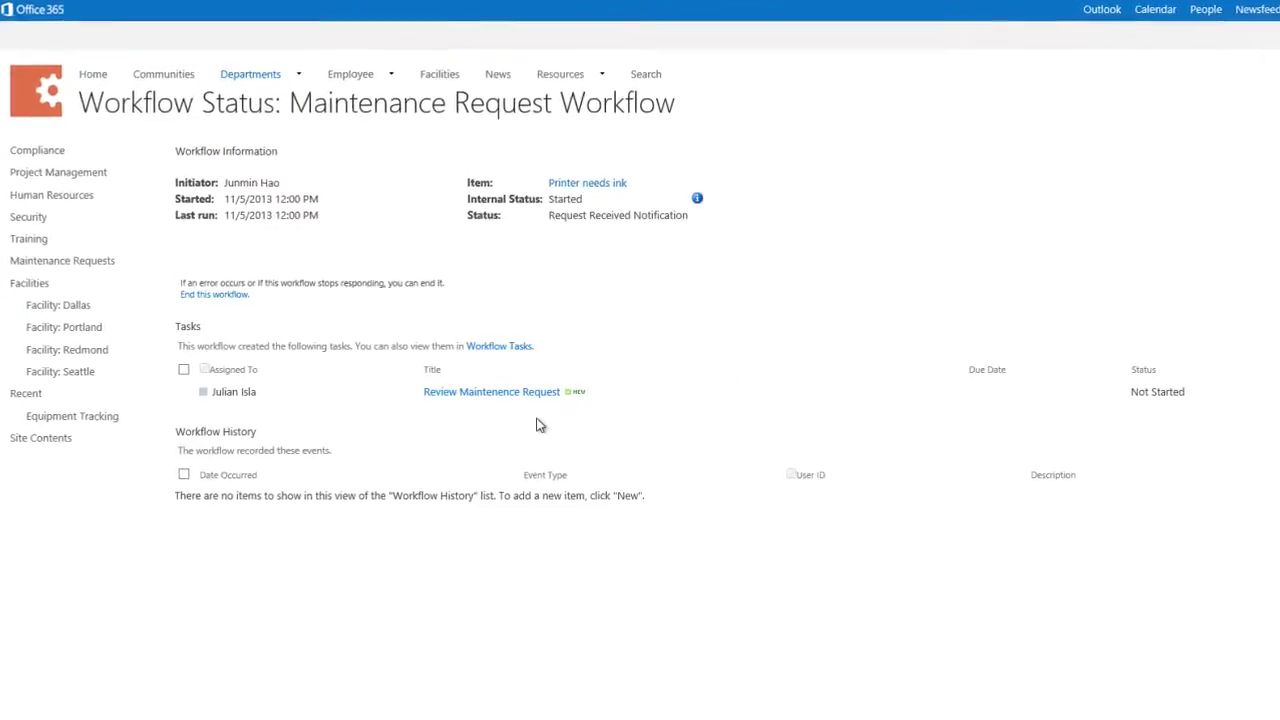